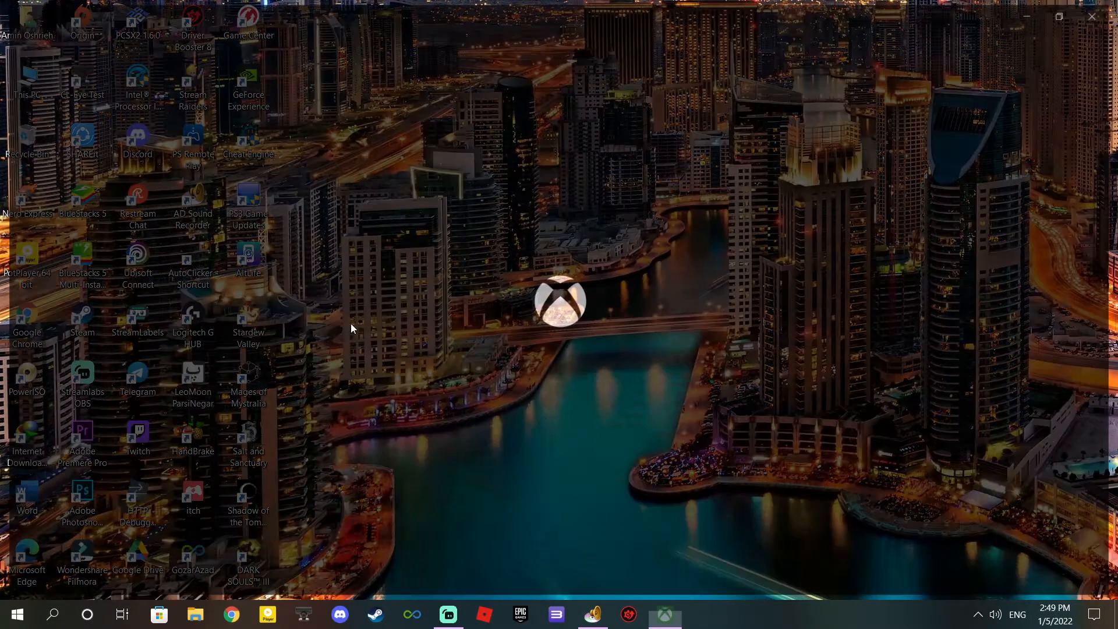
Install Tell Me Why: Chapters 1-3 from My collection onto drive D:.
left_click(663, 613)
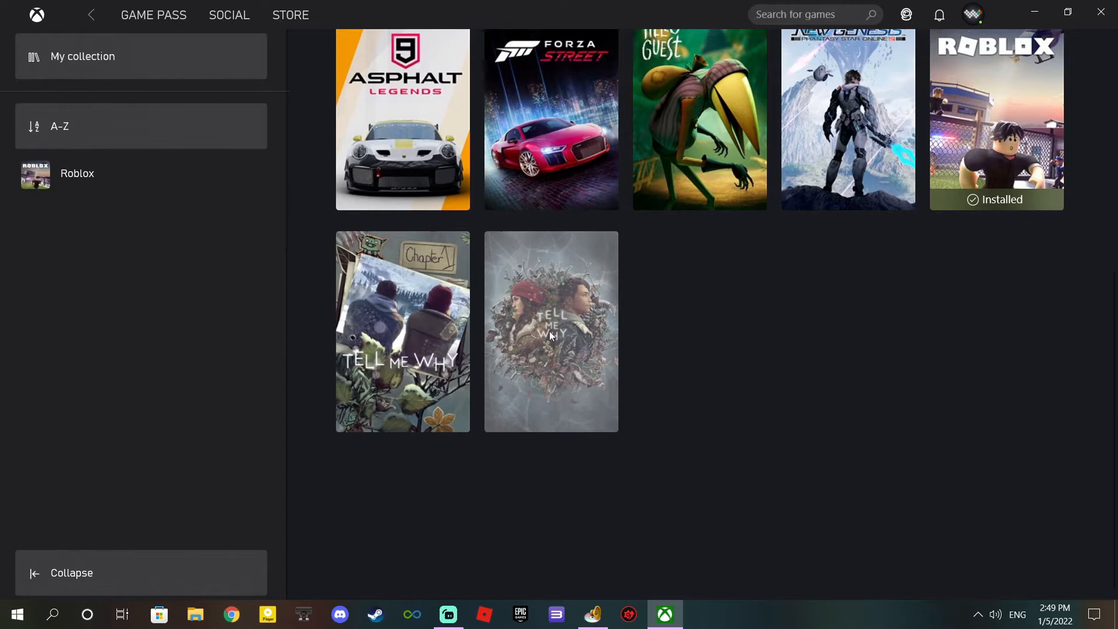
mouse_move(561, 342)
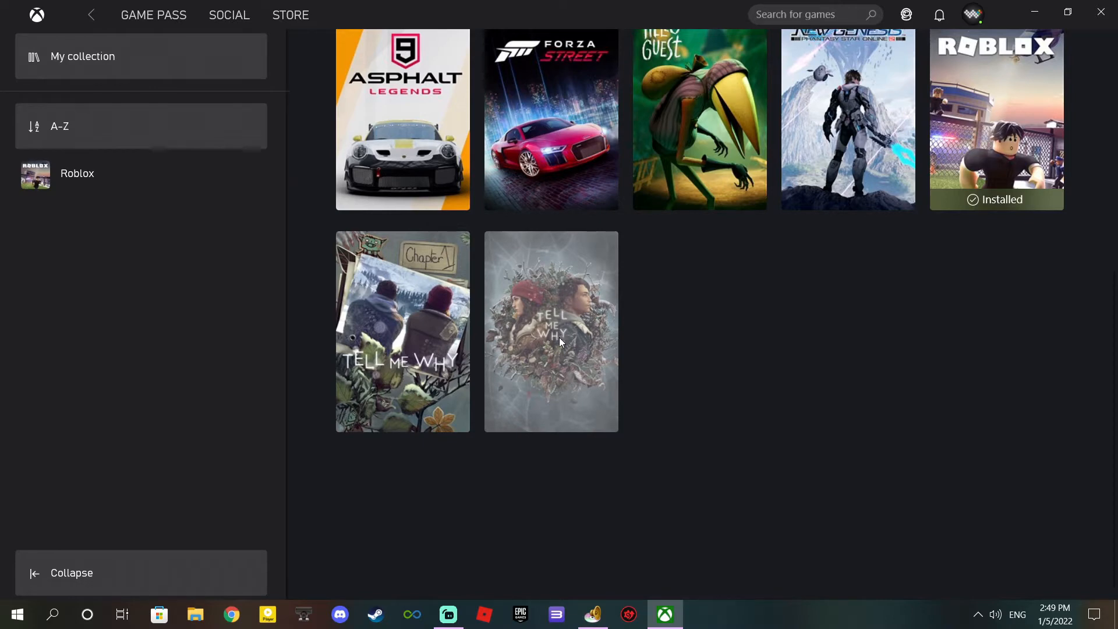
left_click(550, 331)
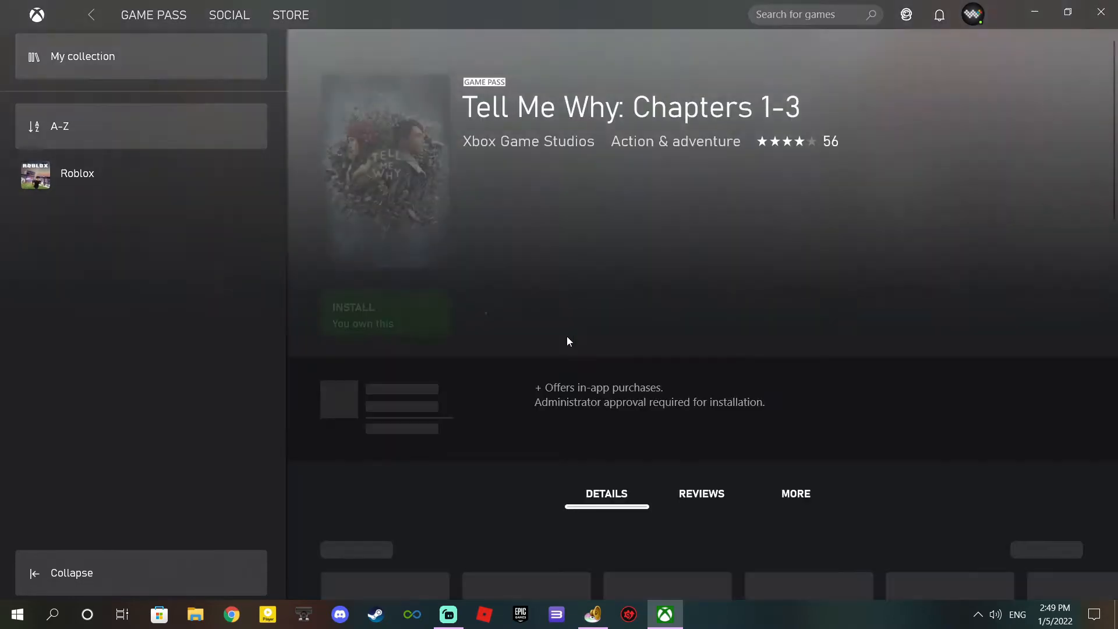
left_click(352, 307)
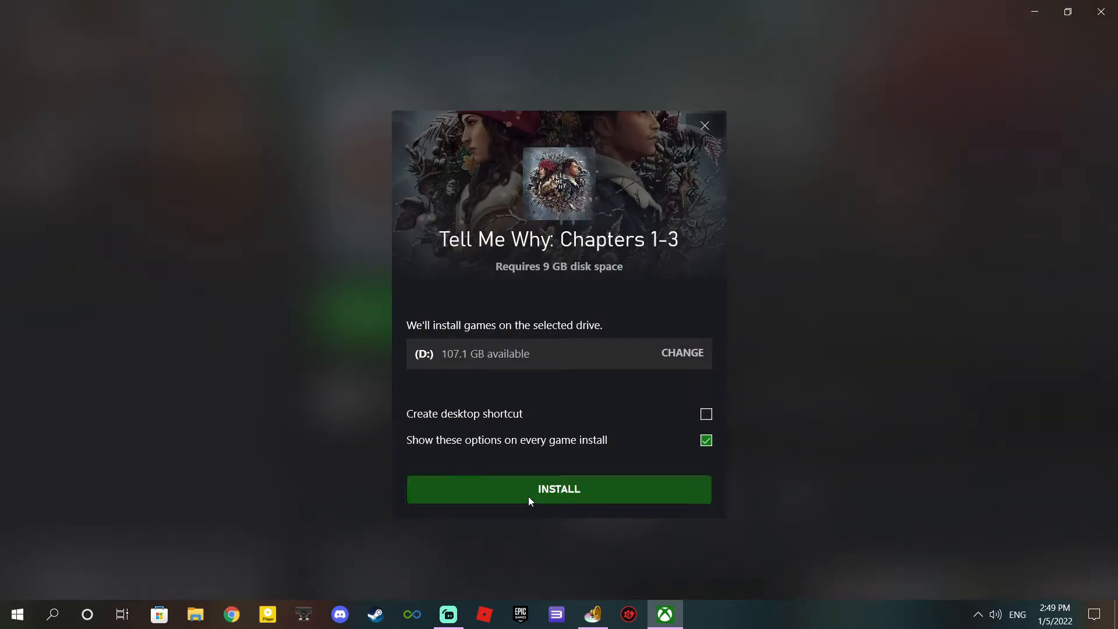
left_click(559, 488)
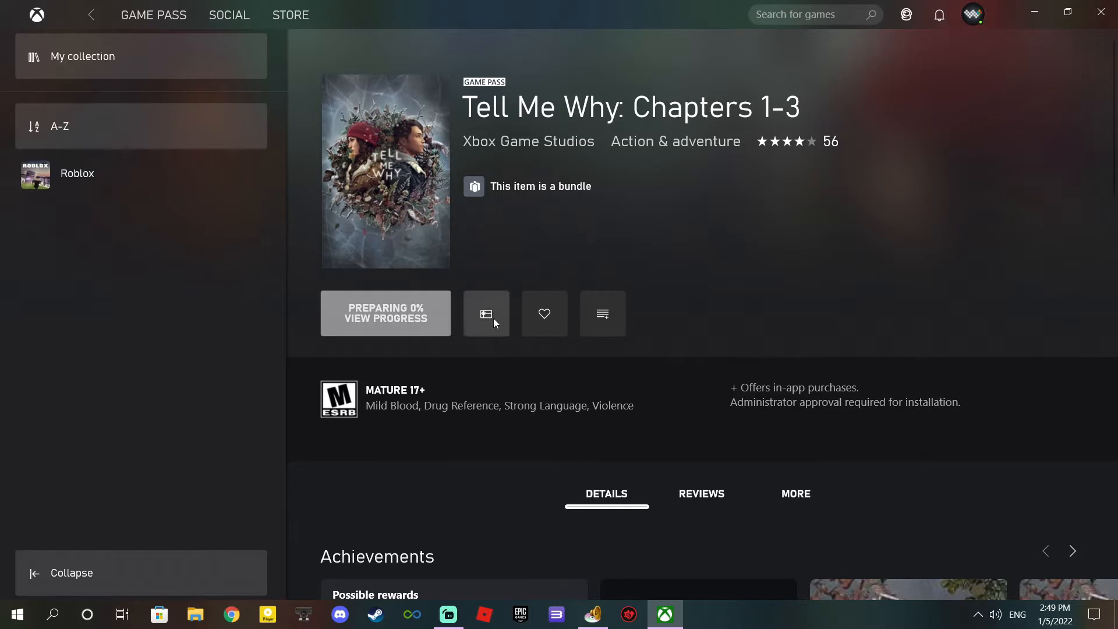
Review the Installation Error alerts and open the failed Tell Me Why install queue.
left_click(385, 313)
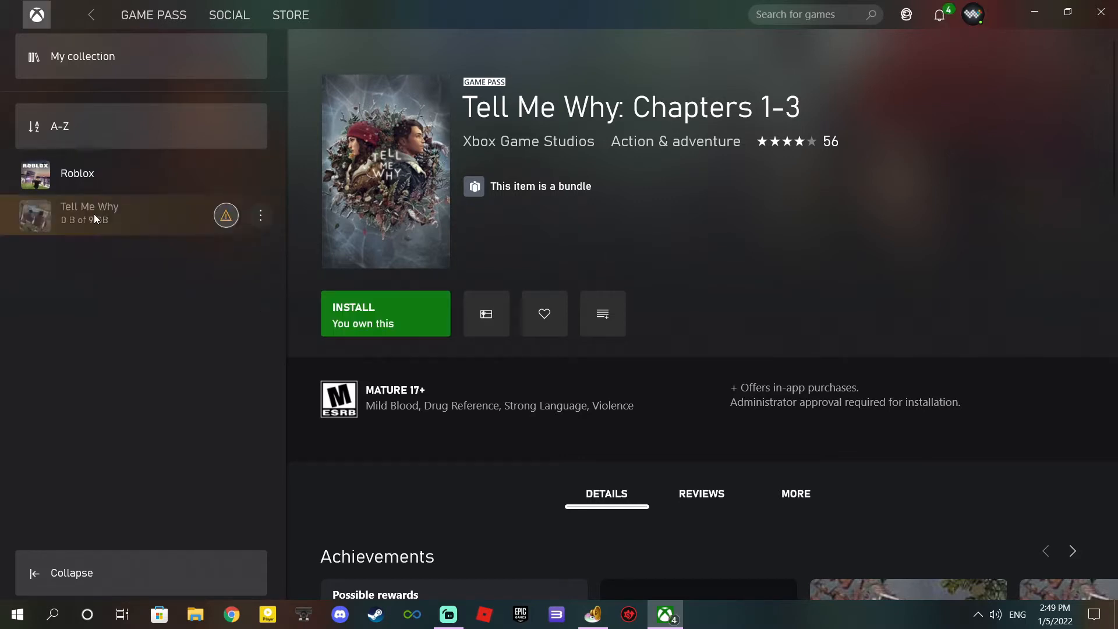
left_click(938, 14)
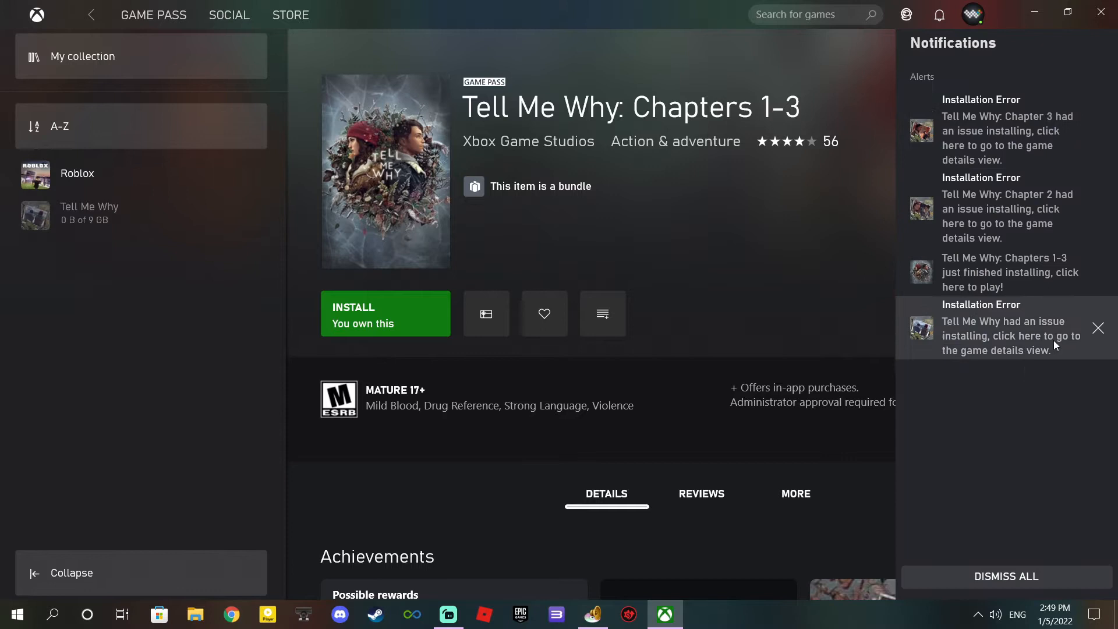
left_click(1098, 327)
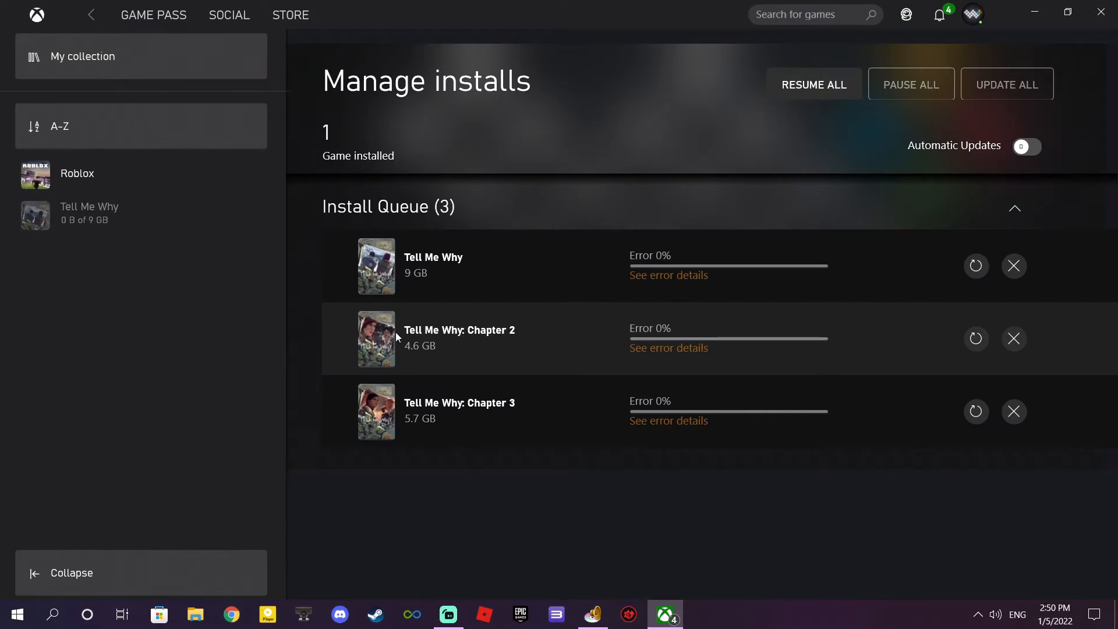
mouse_move(889, 389)
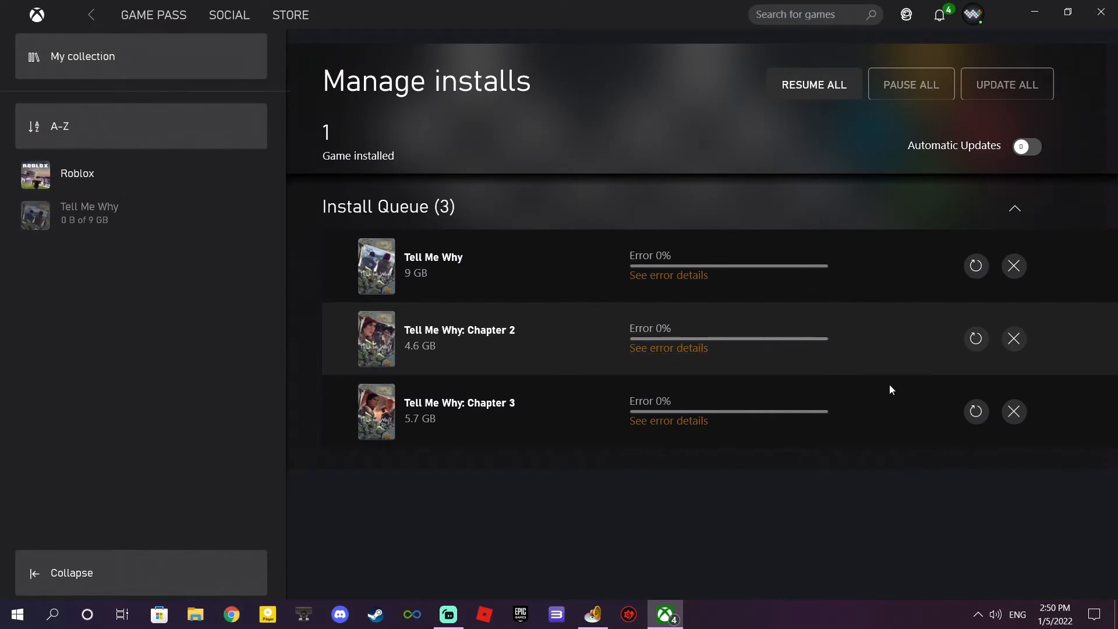
mouse_move(237, 332)
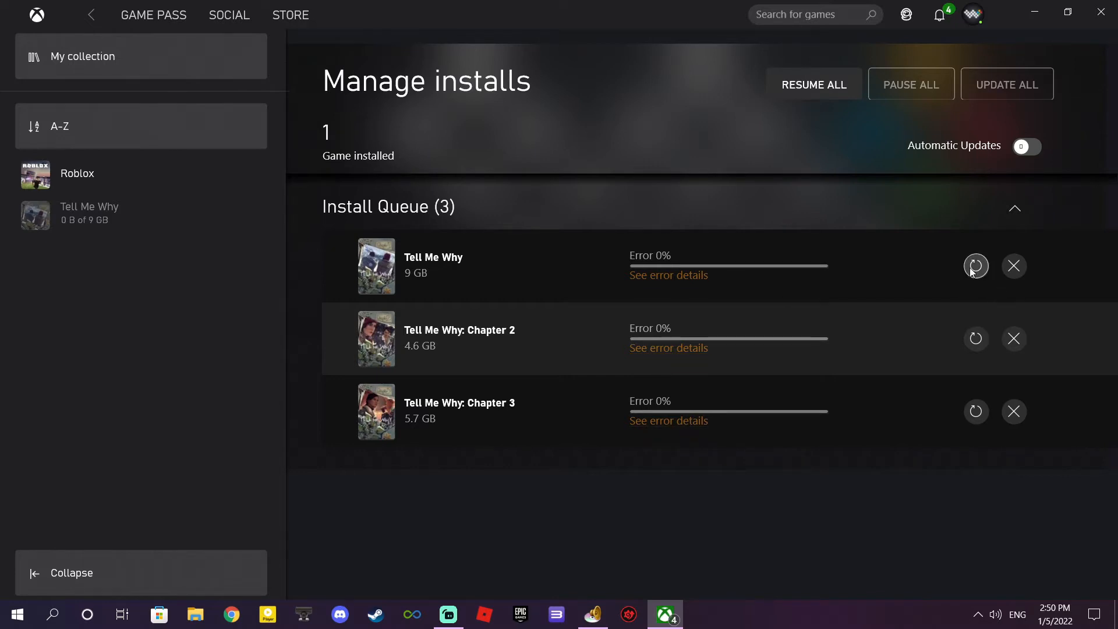
Retry the failed Tell Me Why download and recheck the installation alerts.
left_click(975, 266)
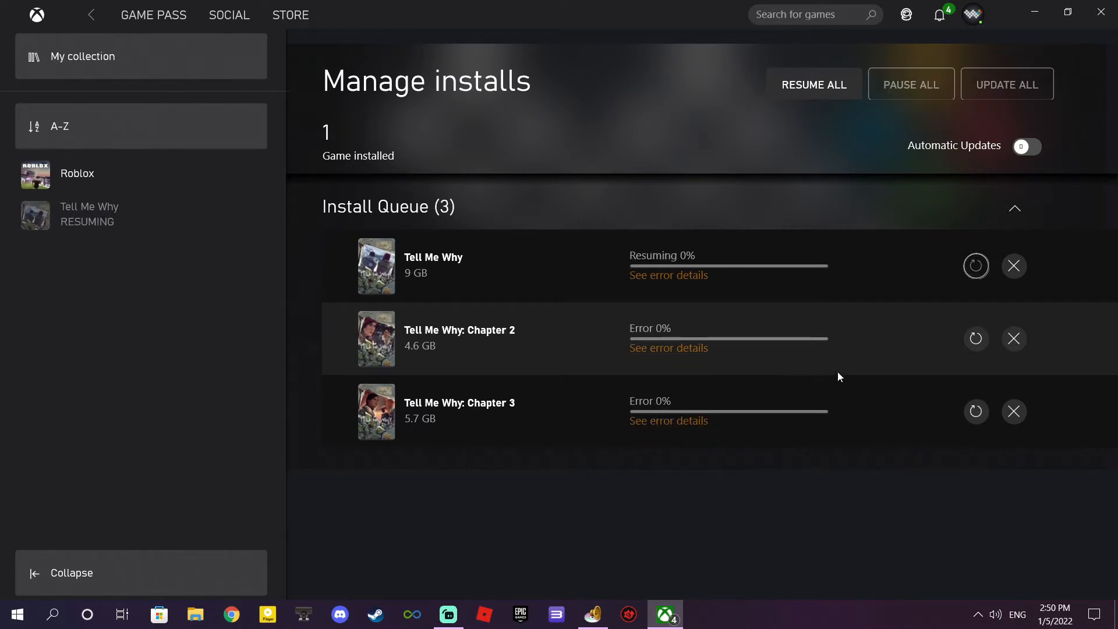
mouse_move(738, 204)
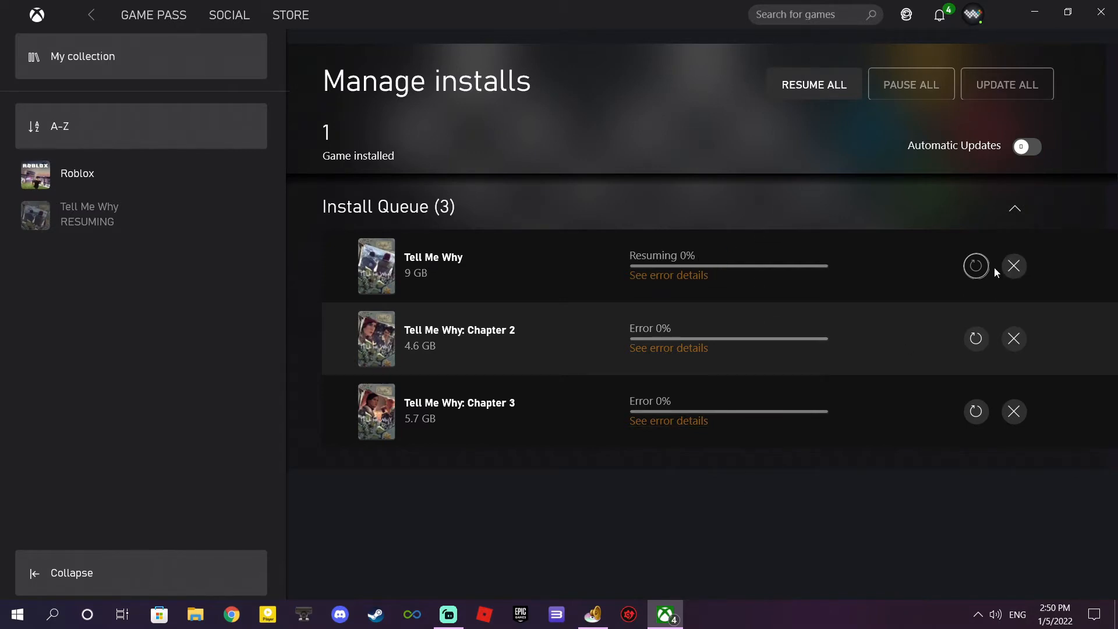
mouse_move(708, 246)
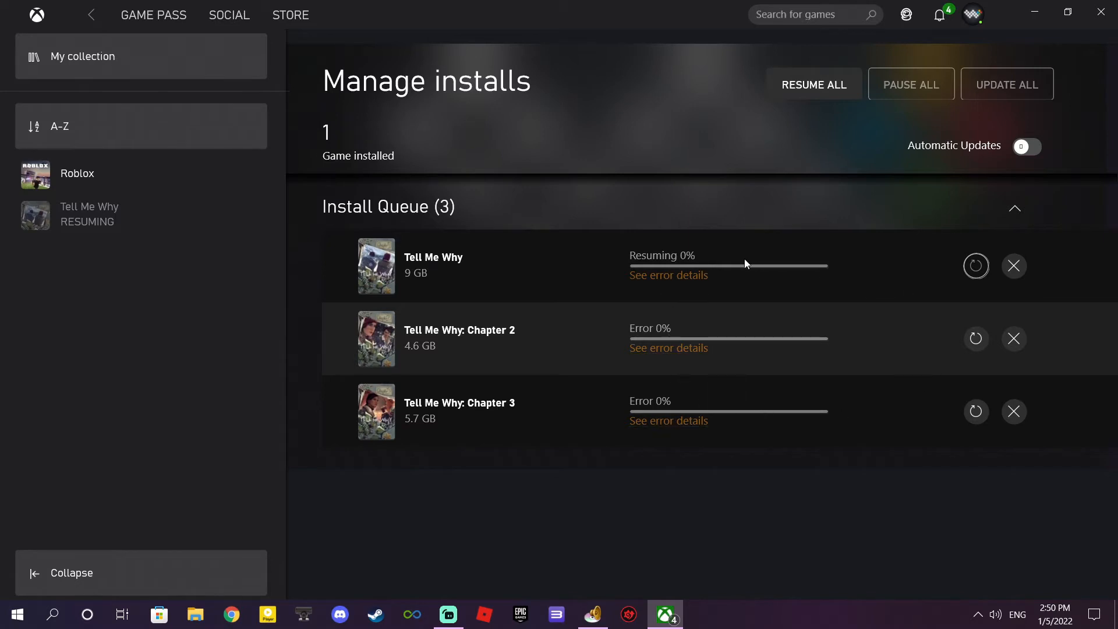
mouse_move(975, 266)
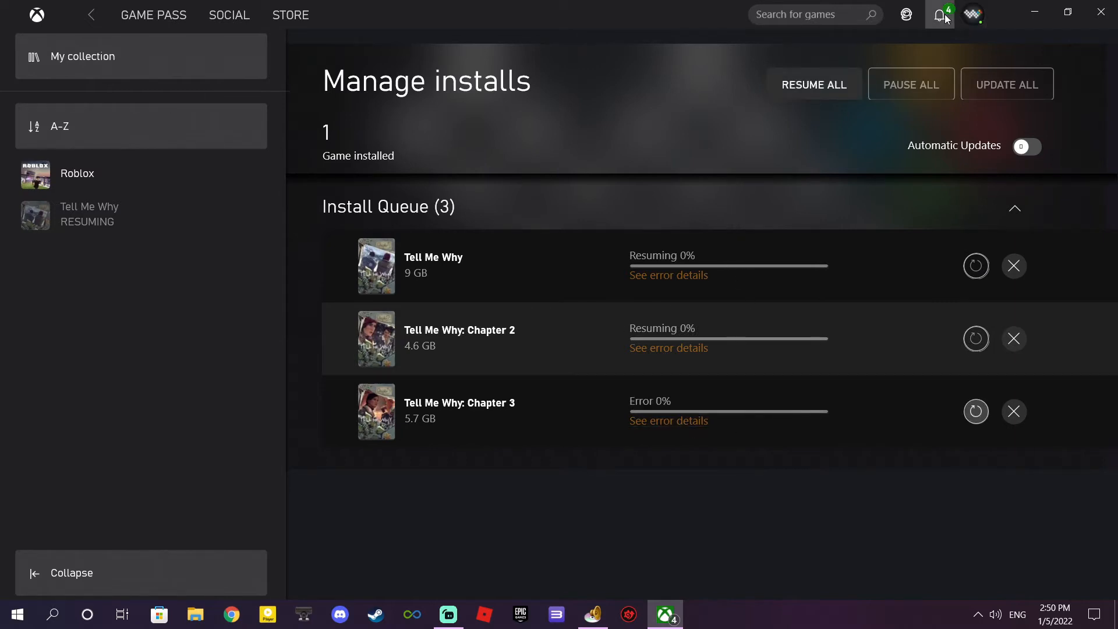
left_click(938, 13)
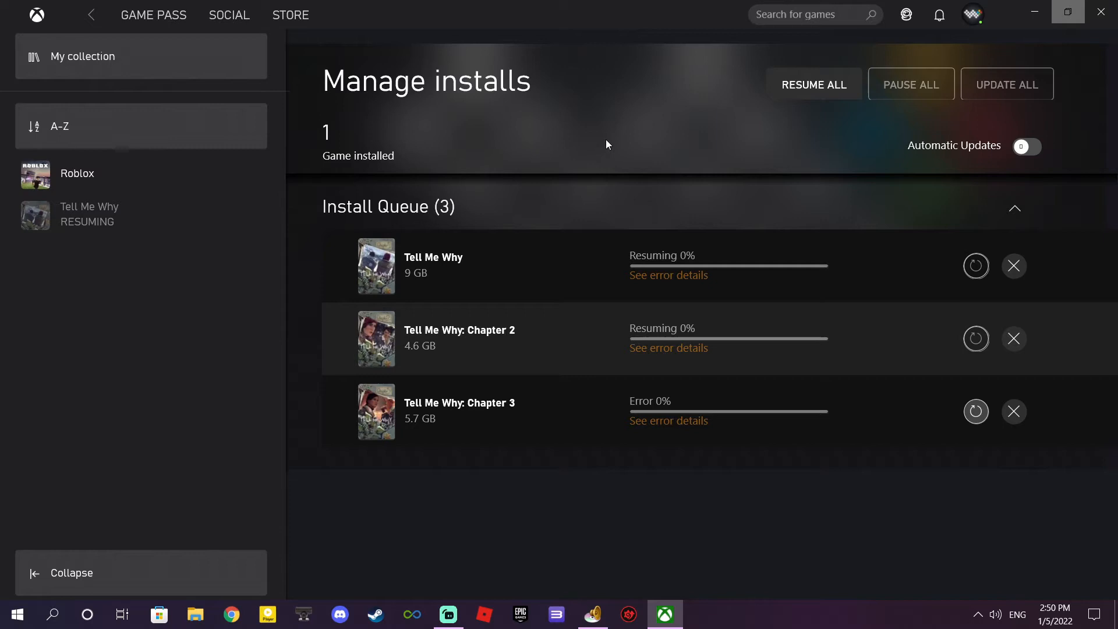
mouse_move(584, 172)
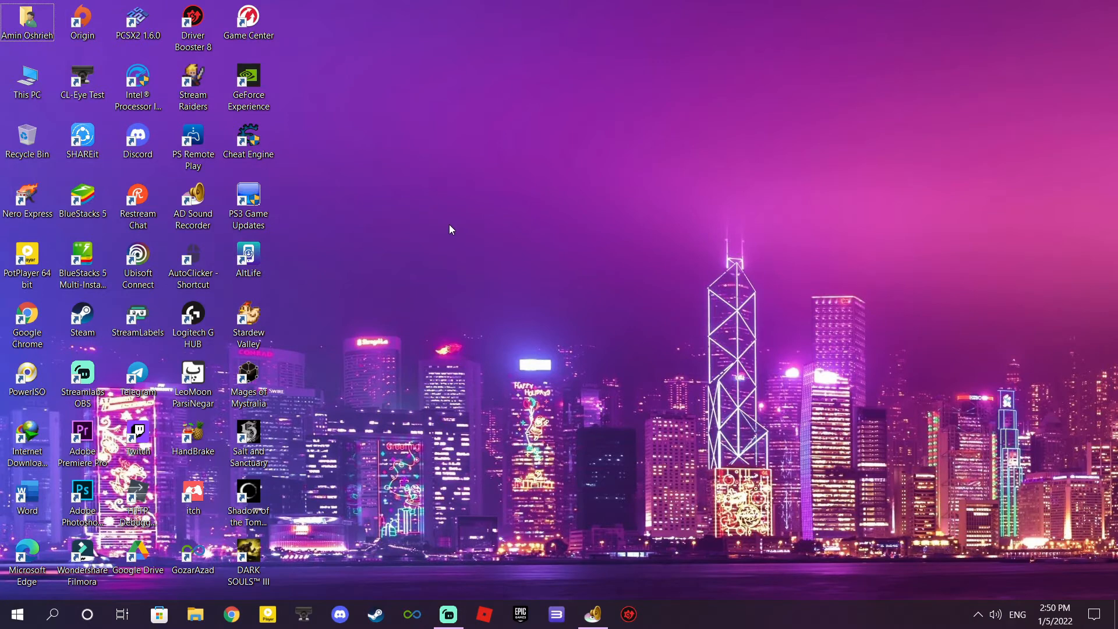
mouse_move(435, 356)
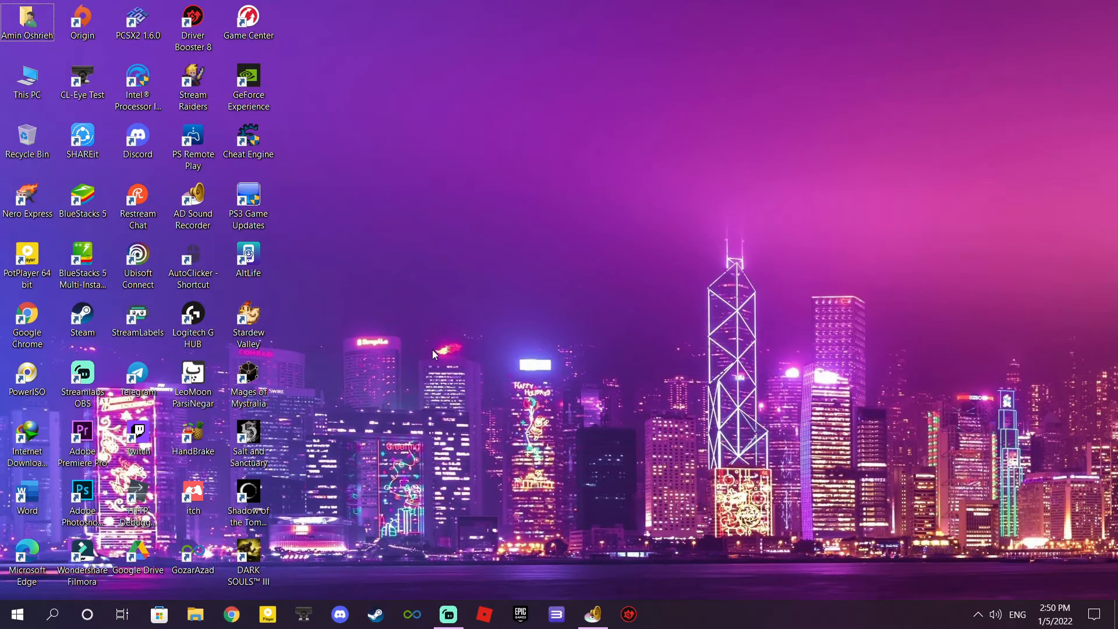
mouse_move(51, 613)
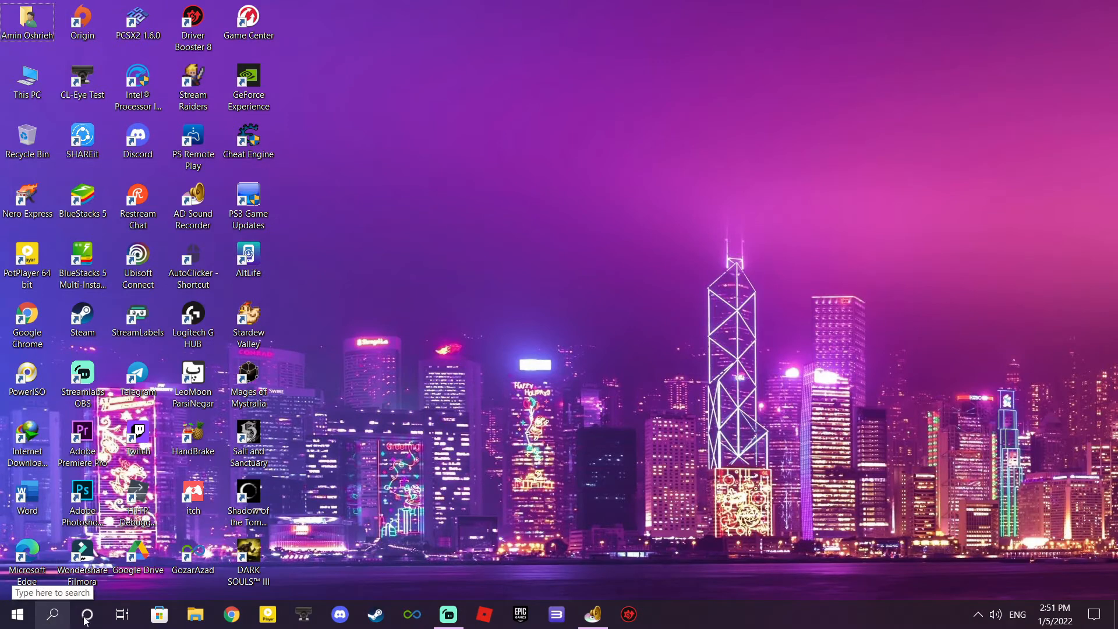
Start a Windows search for 'ru' and browse the app list.
left_click(51, 614)
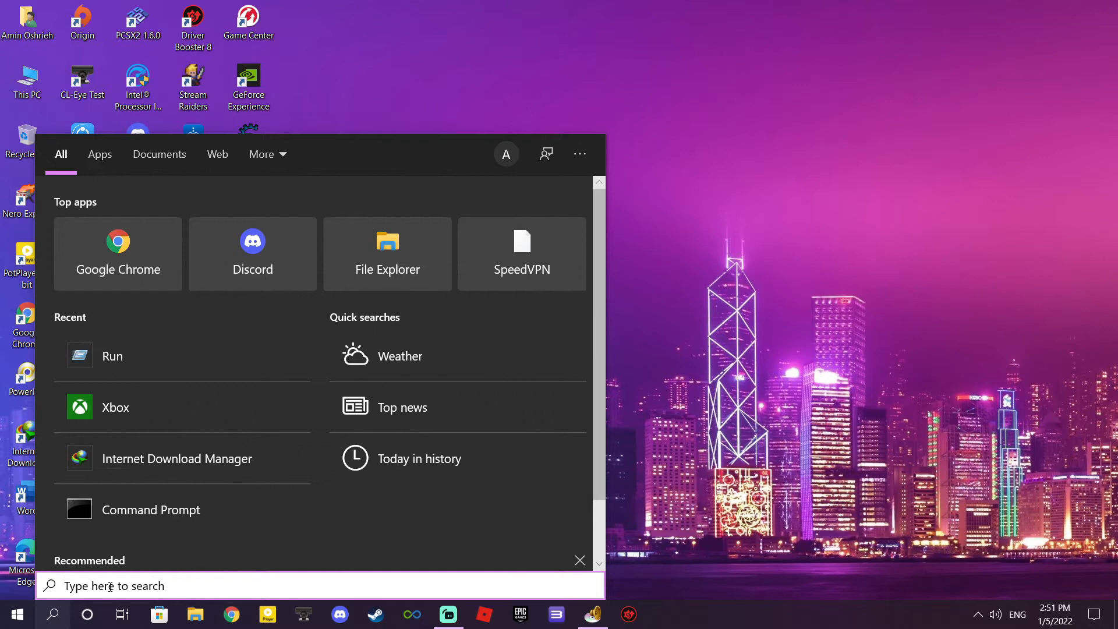
type("ru")
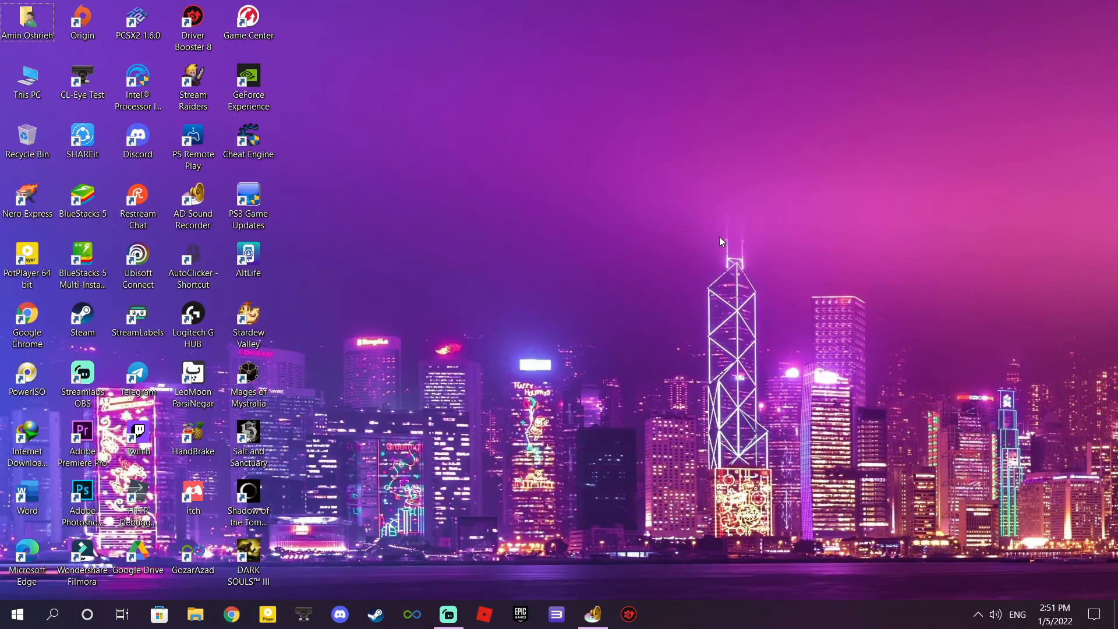
mouse_move(720, 241)
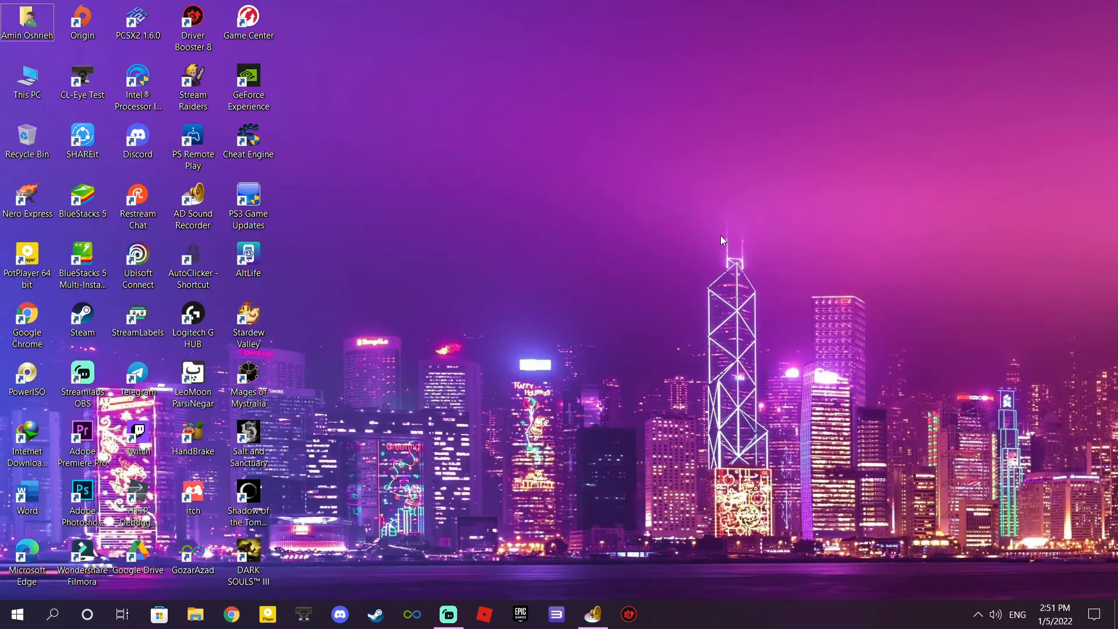
left_click(14, 613)
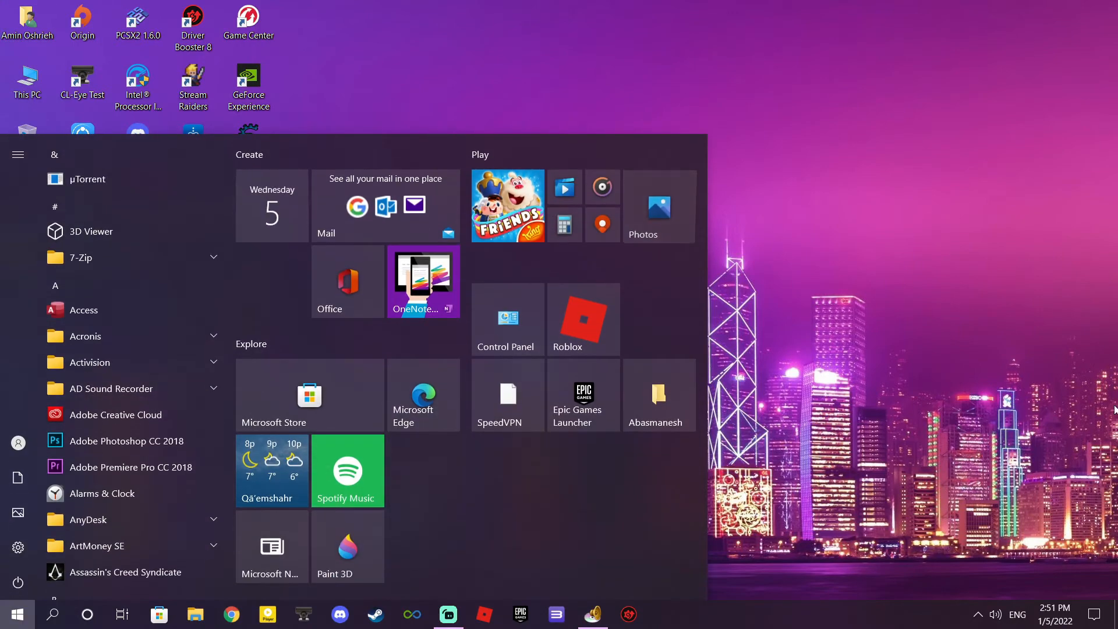
Search Windows for 'run' and launch the Run app.
left_click(17, 613)
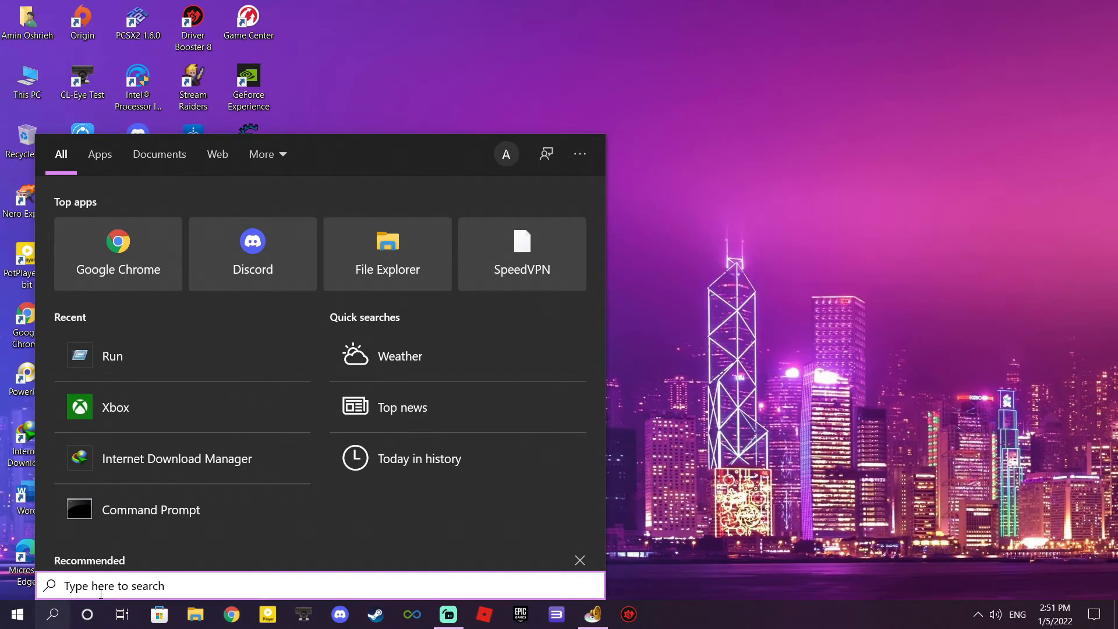
type("run")
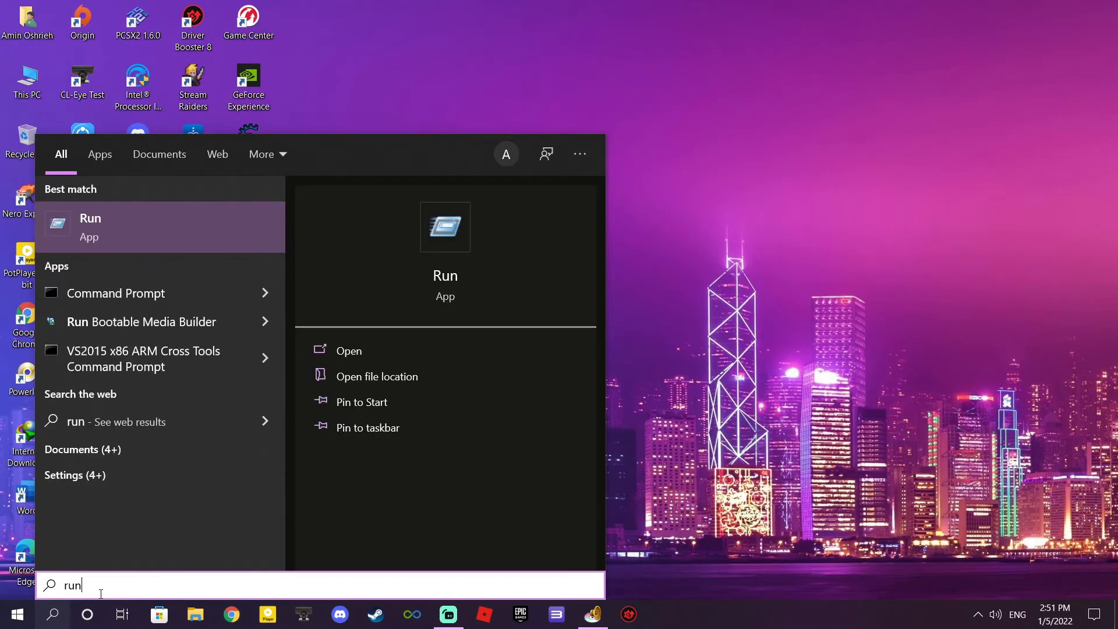
left_click(90, 227)
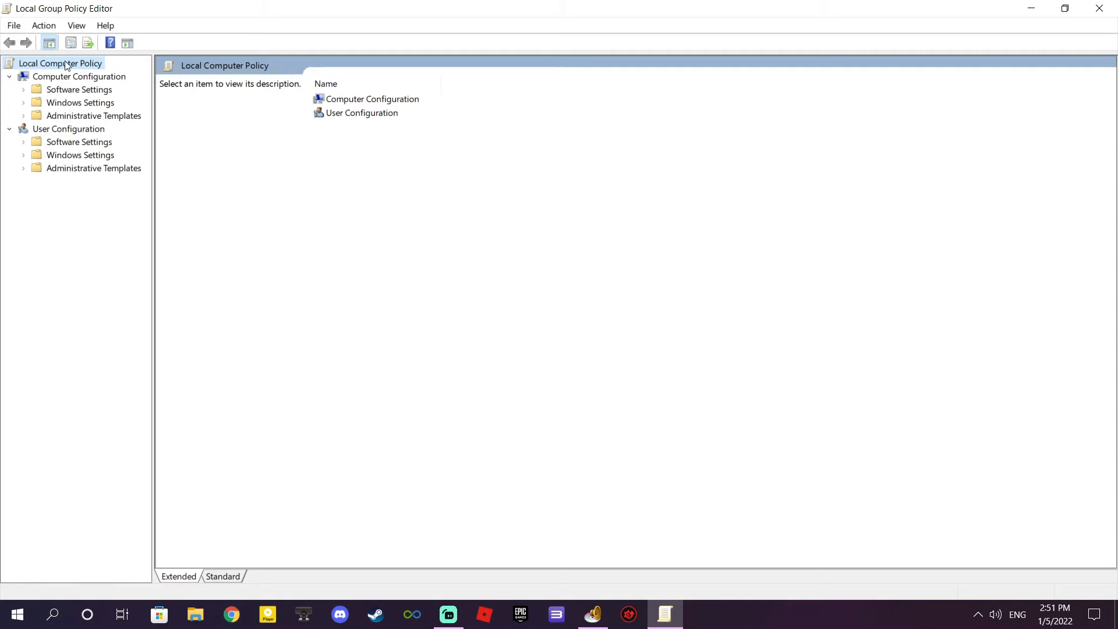
mouse_move(73, 116)
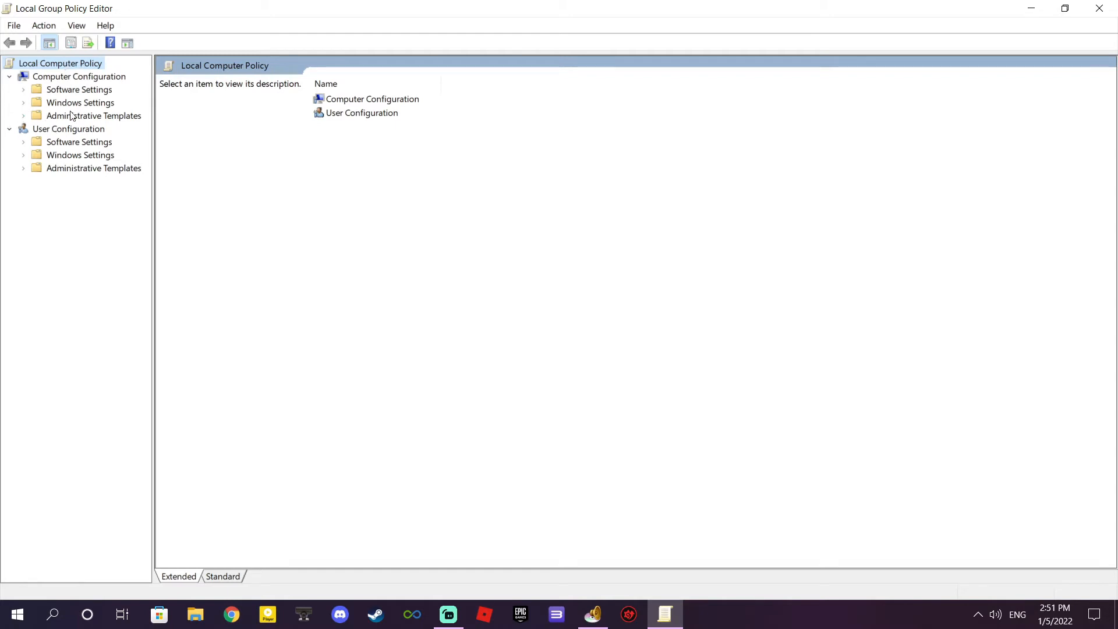
mouse_move(102, 115)
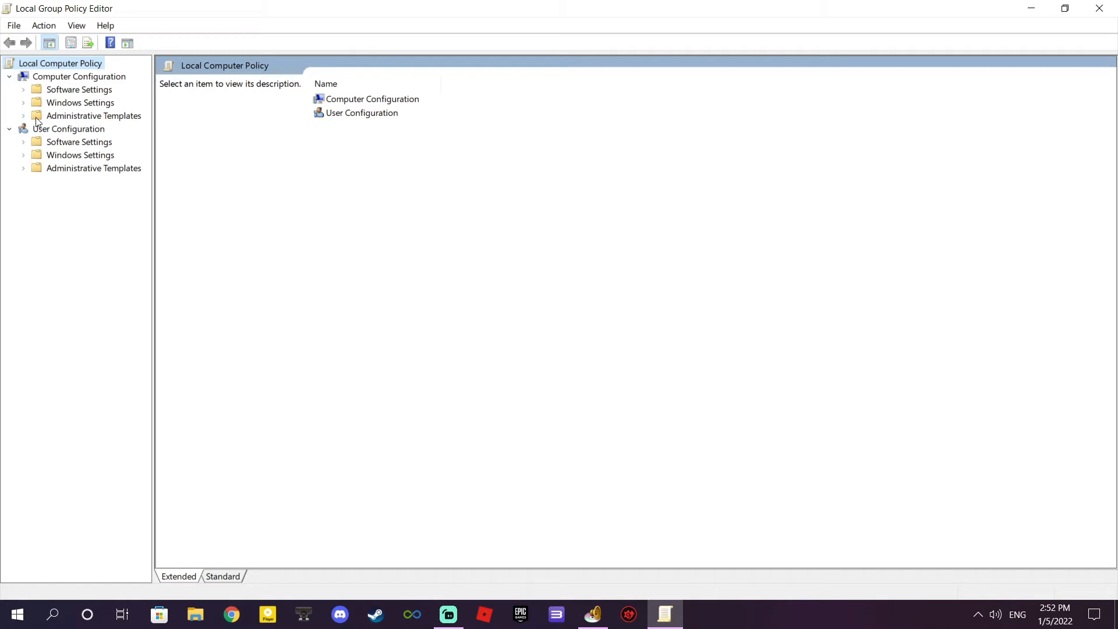
Expand Computer Configuration's Administrative Templates and show the Windows Components folders.
left_click(23, 116)
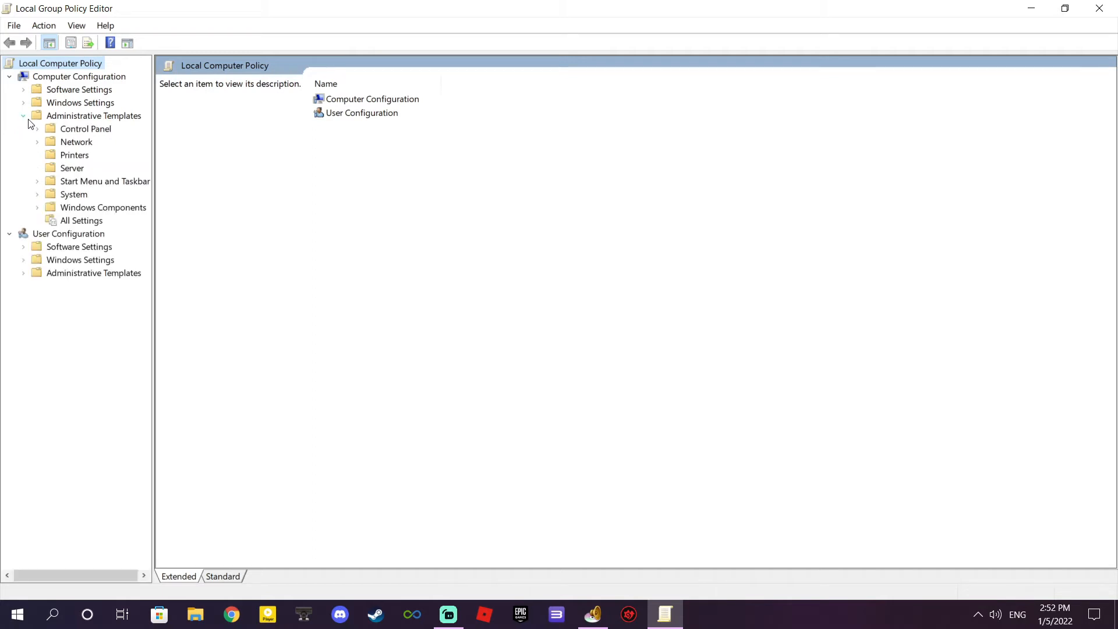
mouse_move(37, 157)
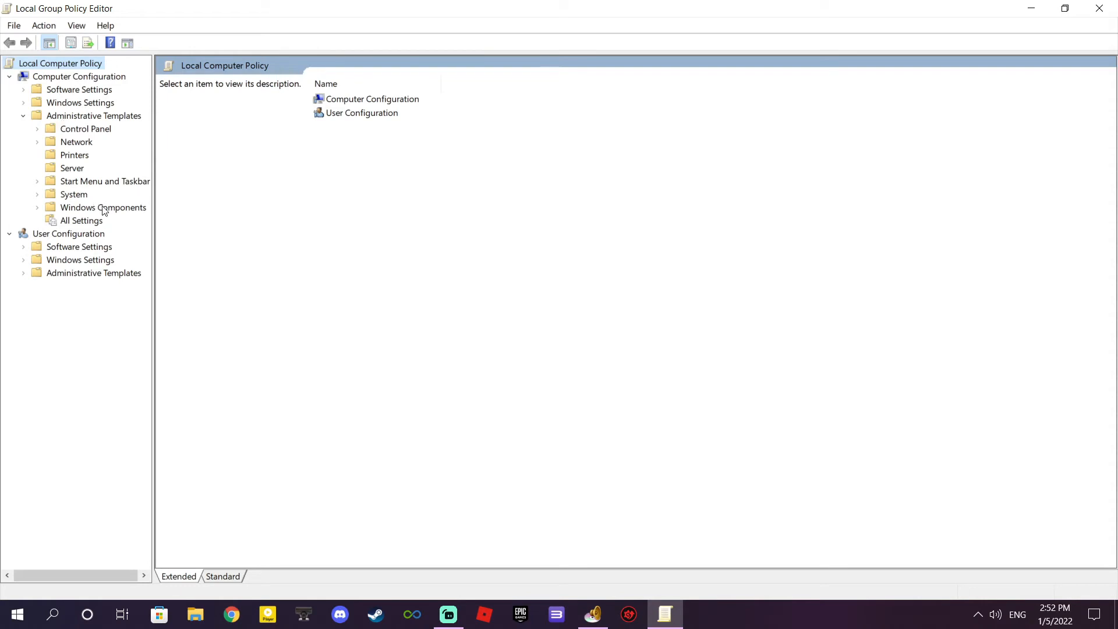
left_click(104, 207)
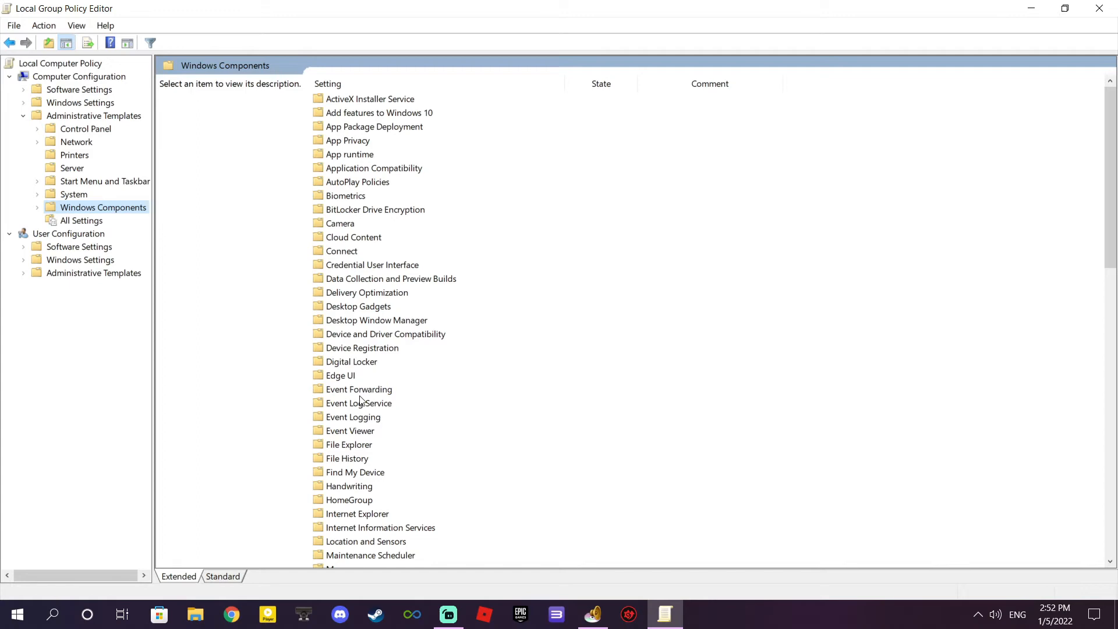
mouse_move(359, 298)
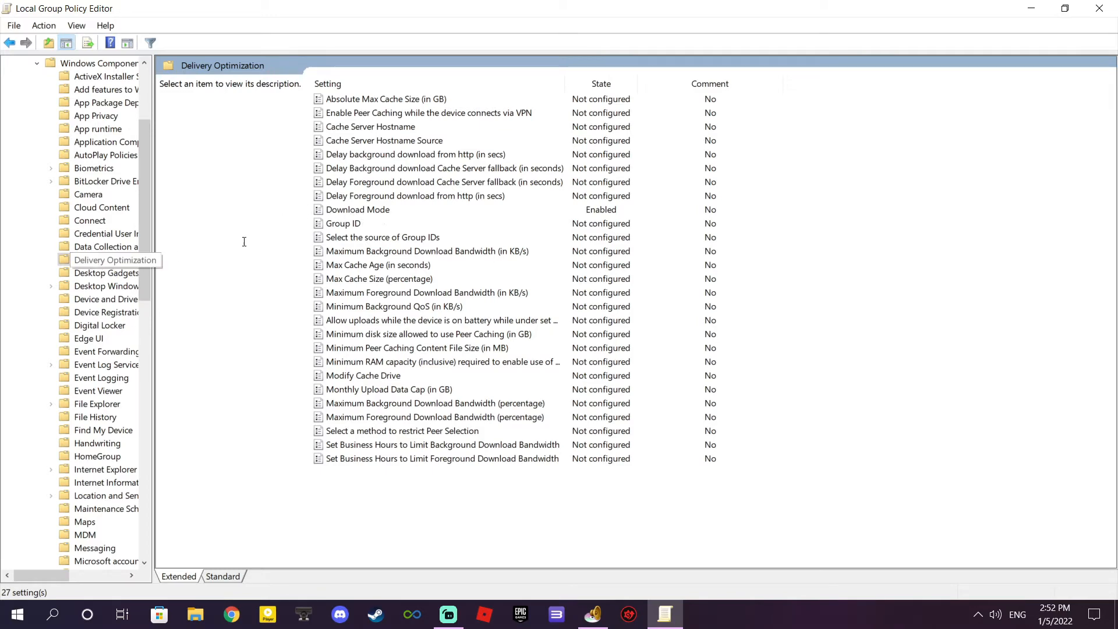
Set the Download Mode policy to Internet (3) and save it.
double_click(357, 209)
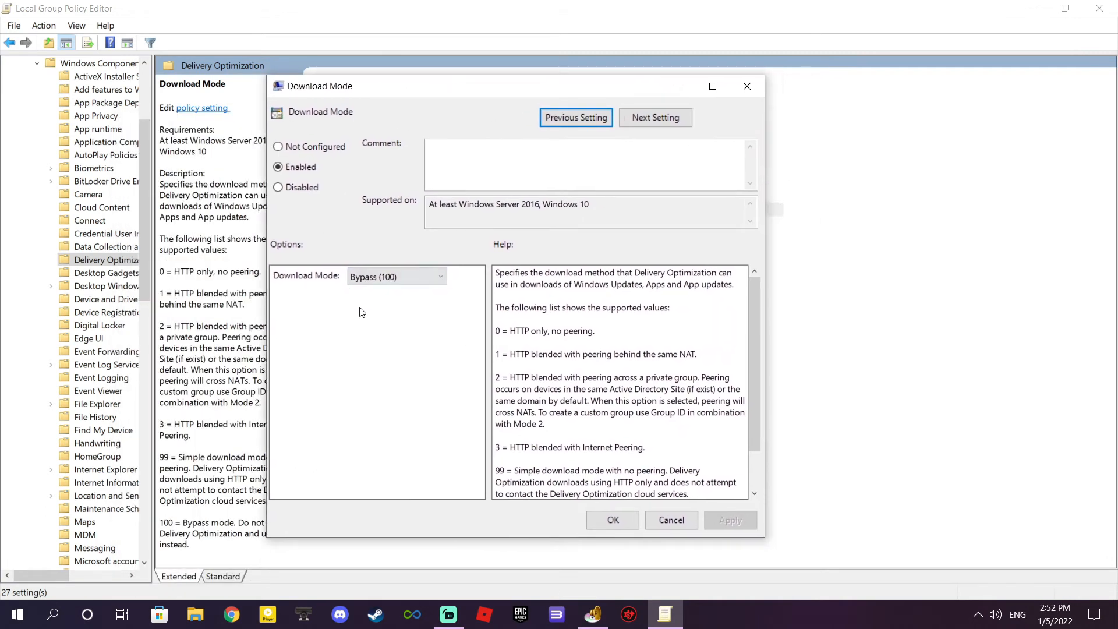
left_click(396, 276)
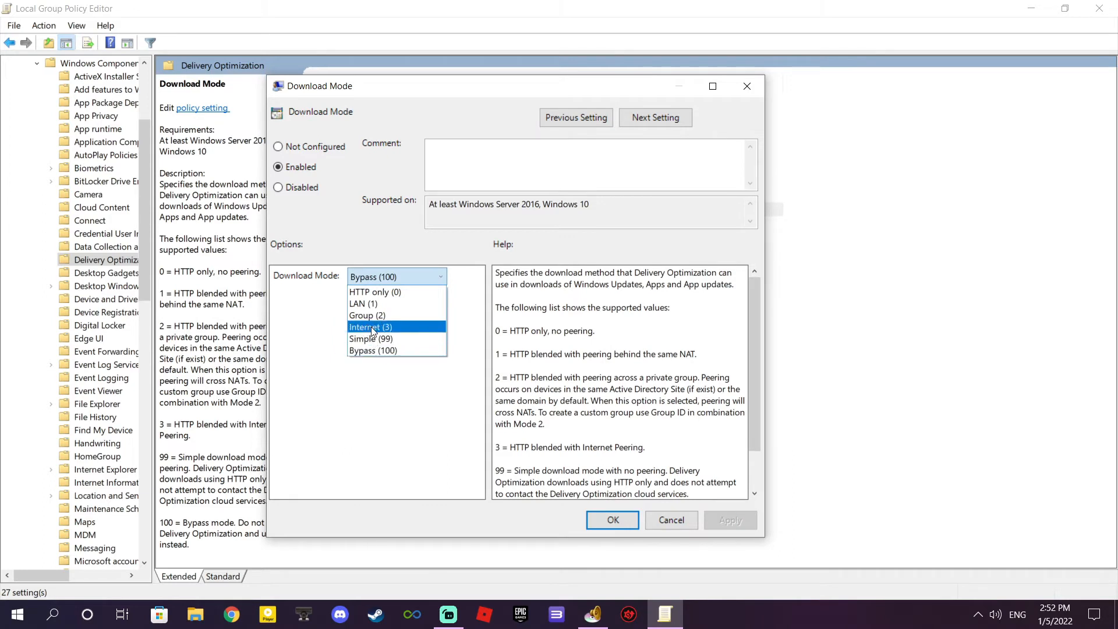
left_click(370, 326)
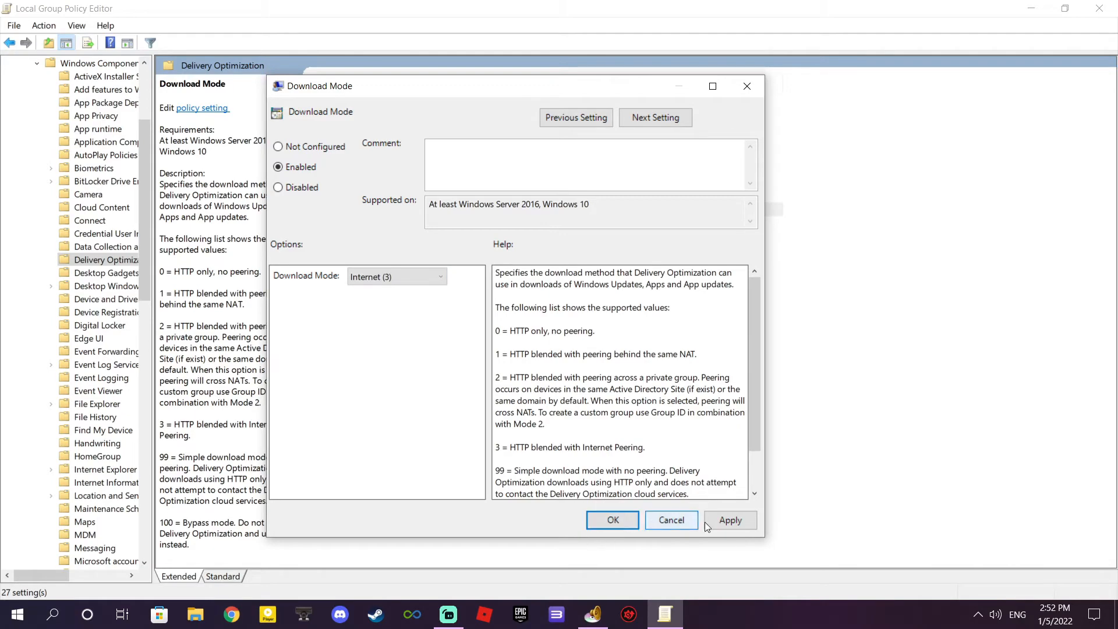
left_click(611, 520)
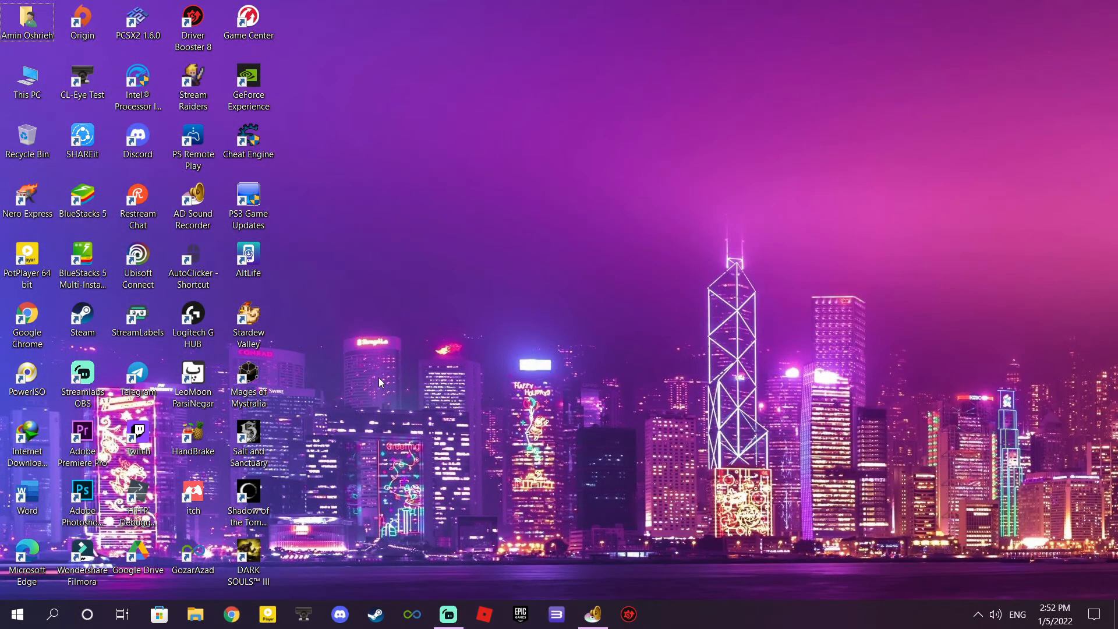
mouse_move(309, 425)
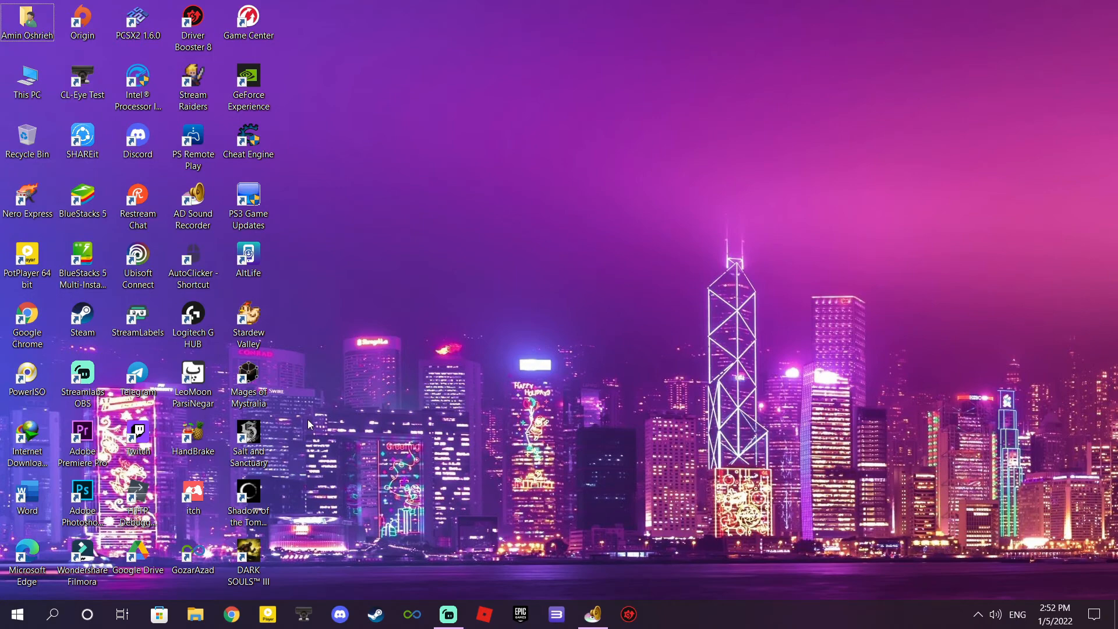
Launch the Xbox app from the recent items in Windows search.
left_click(52, 613)
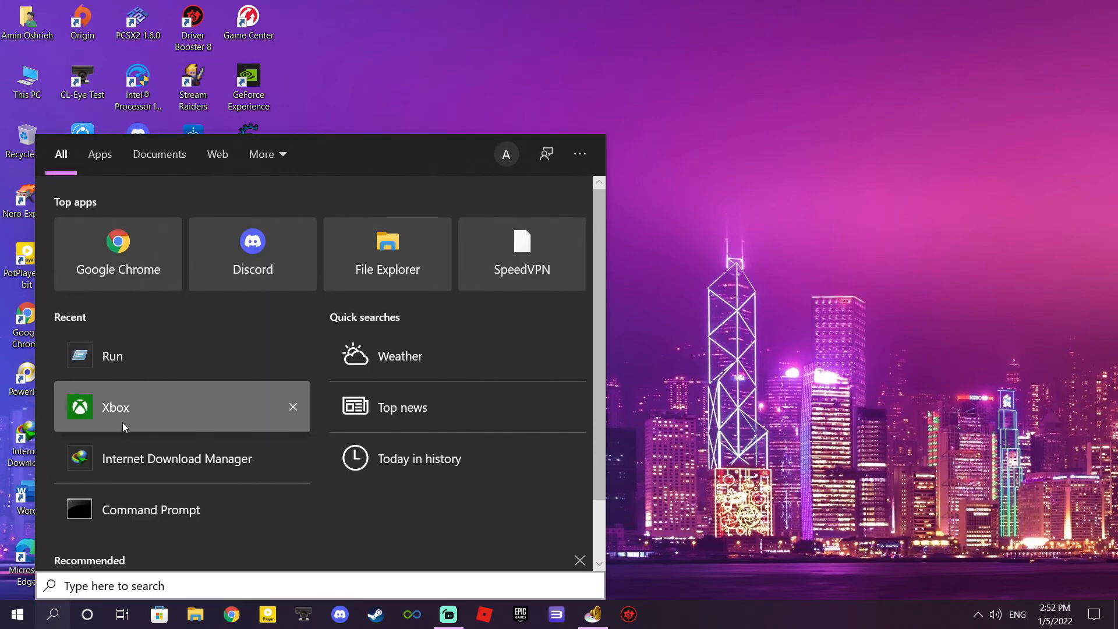
left_click(115, 407)
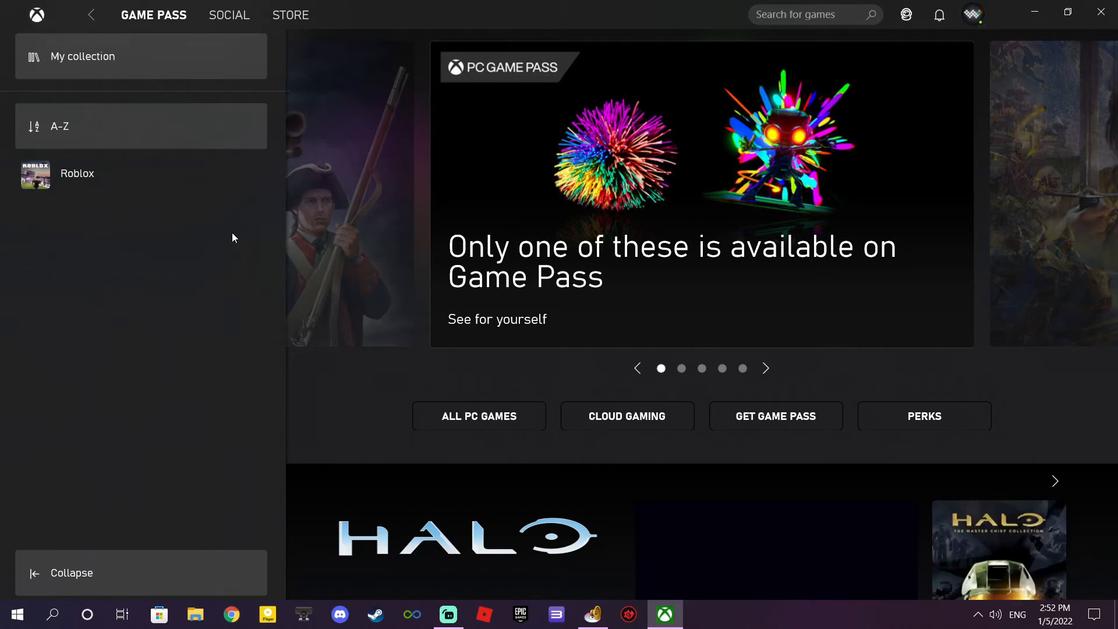
mouse_move(189, 202)
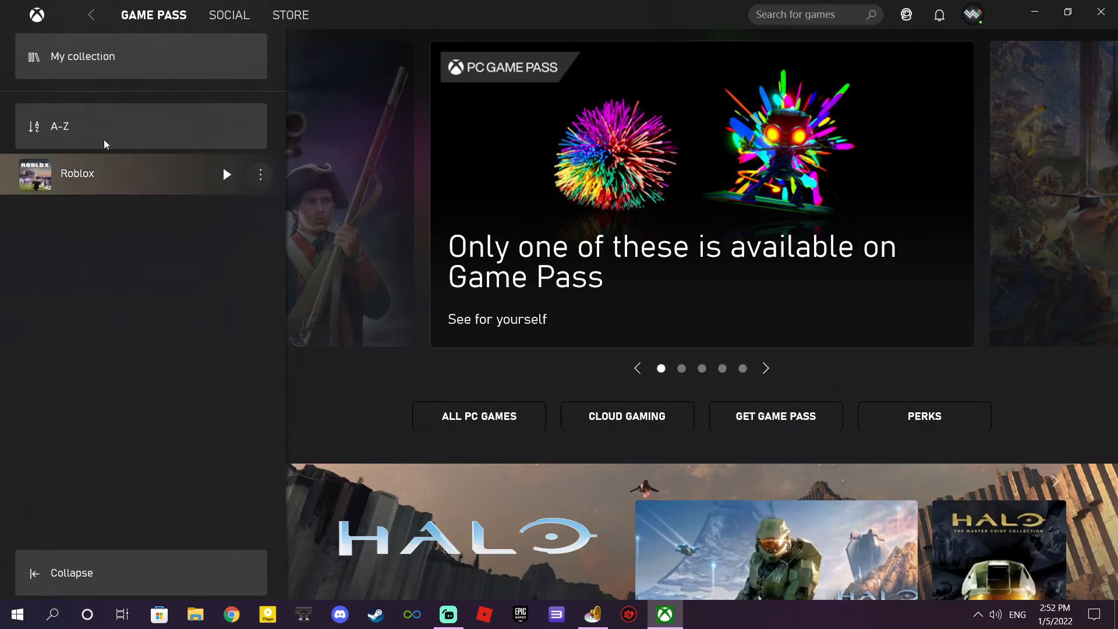
Install Tell Me Why: Chapters 1-3 from My collection onto drive D: again.
left_click(82, 56)
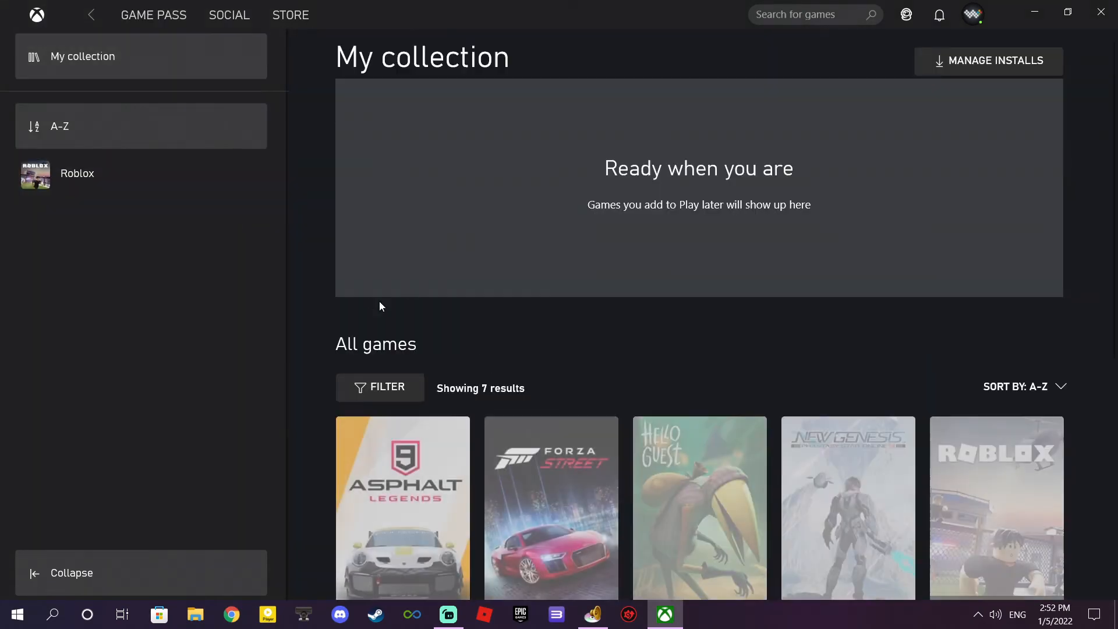
scroll("down", 3)
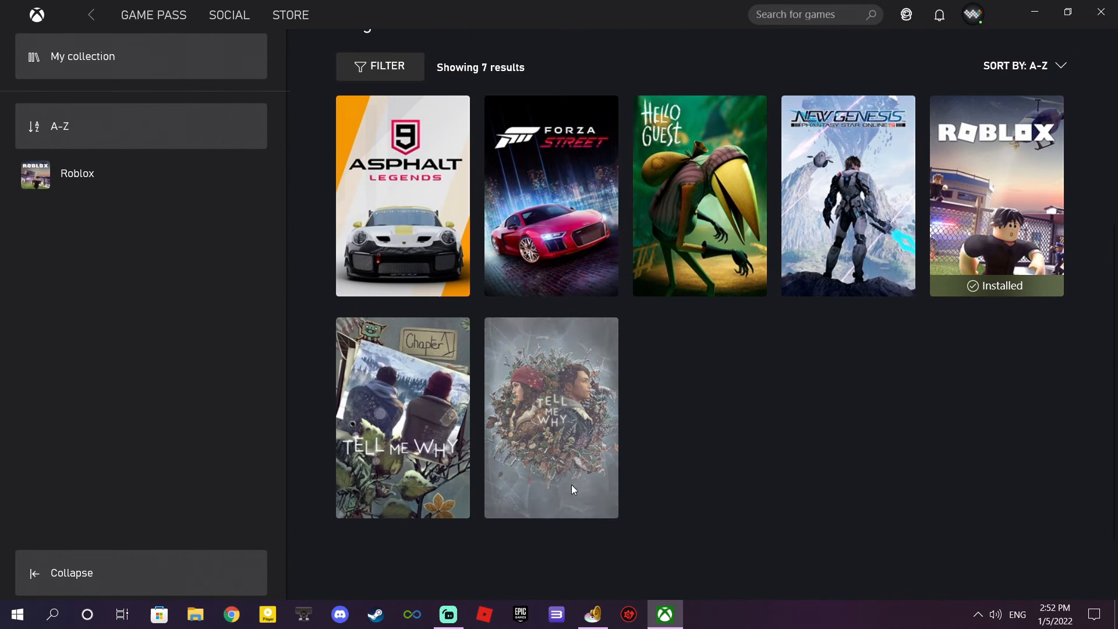
mouse_move(563, 423)
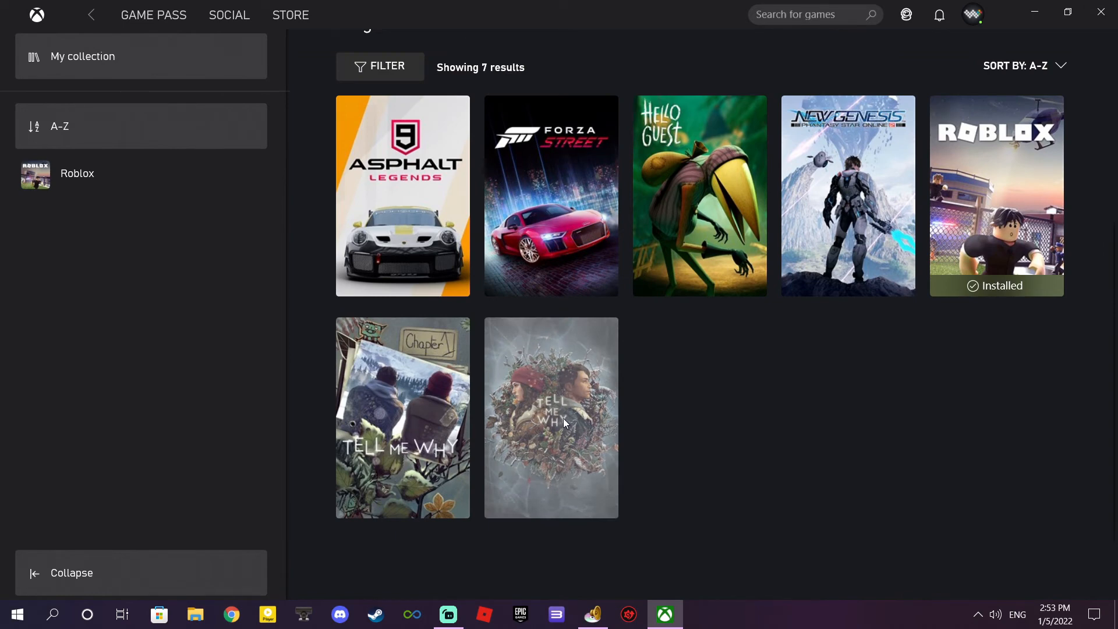
left_click(550, 416)
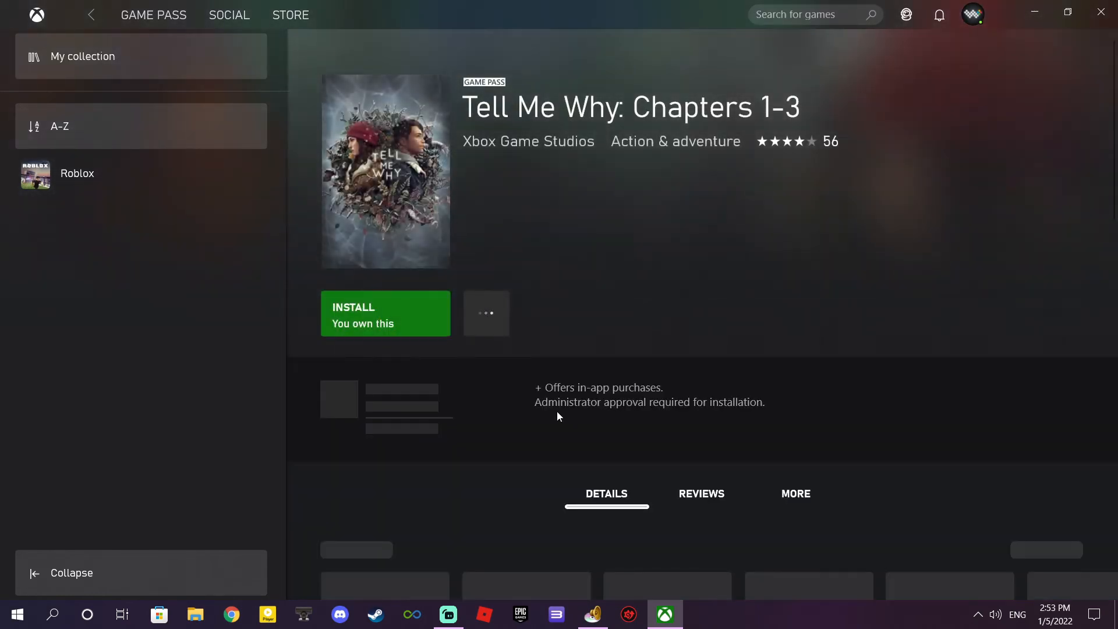
left_click(384, 312)
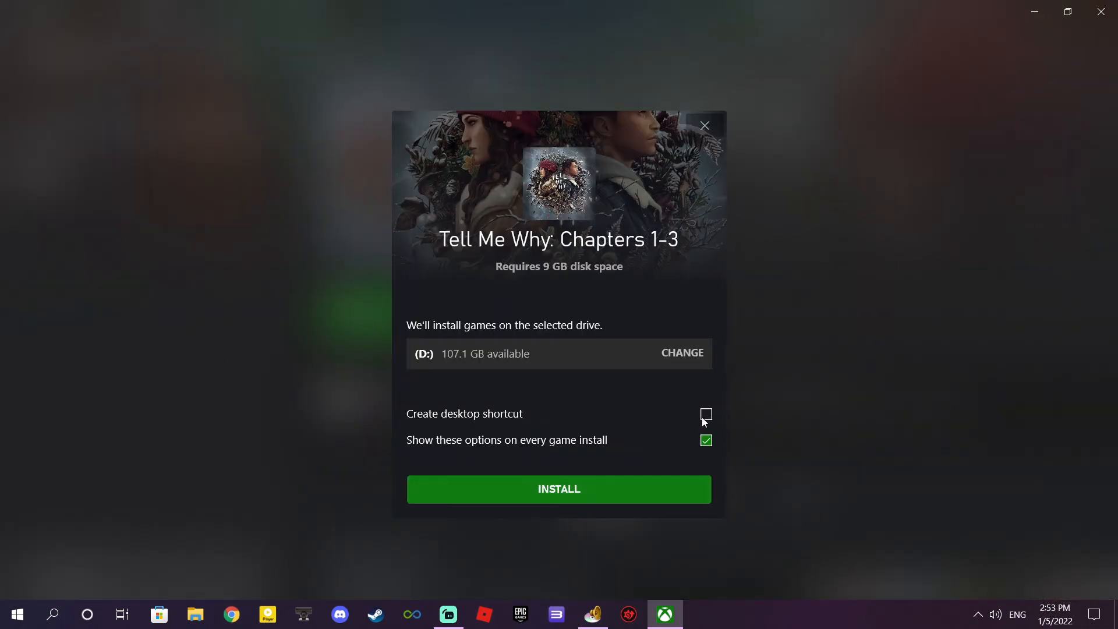
left_click(558, 489)
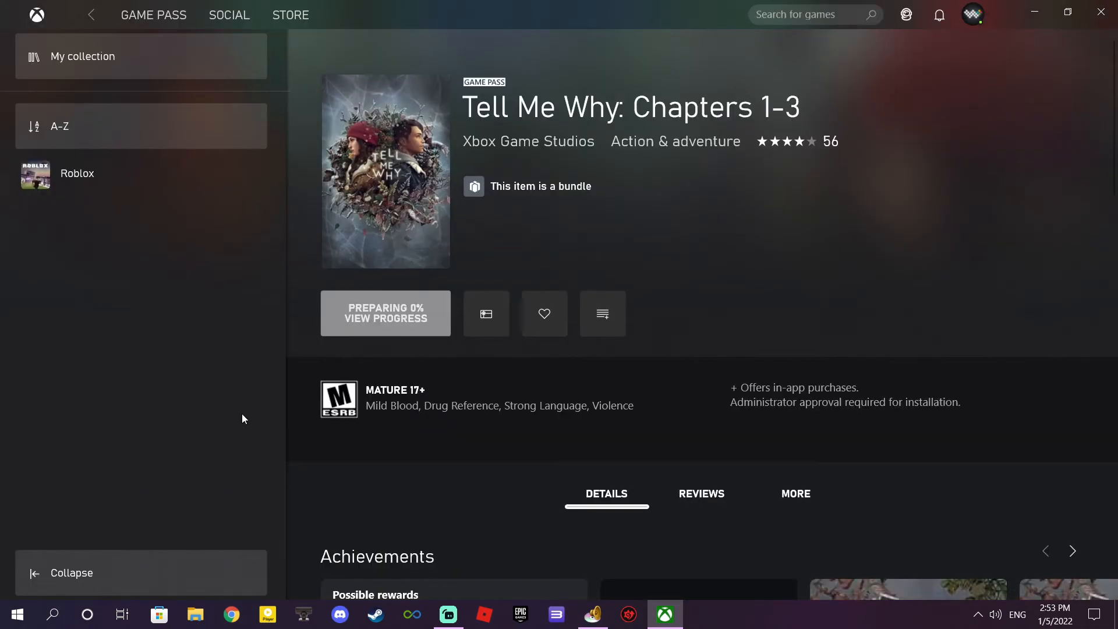
mouse_move(156, 321)
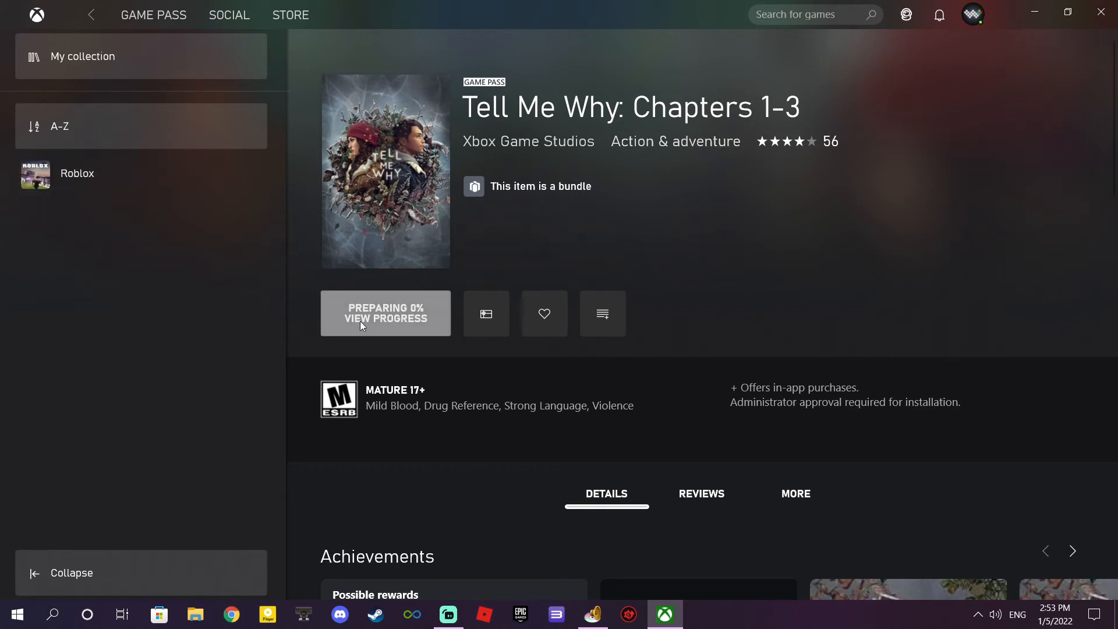
Check the Tell Me Why download progress and retry the failed install.
left_click(385, 313)
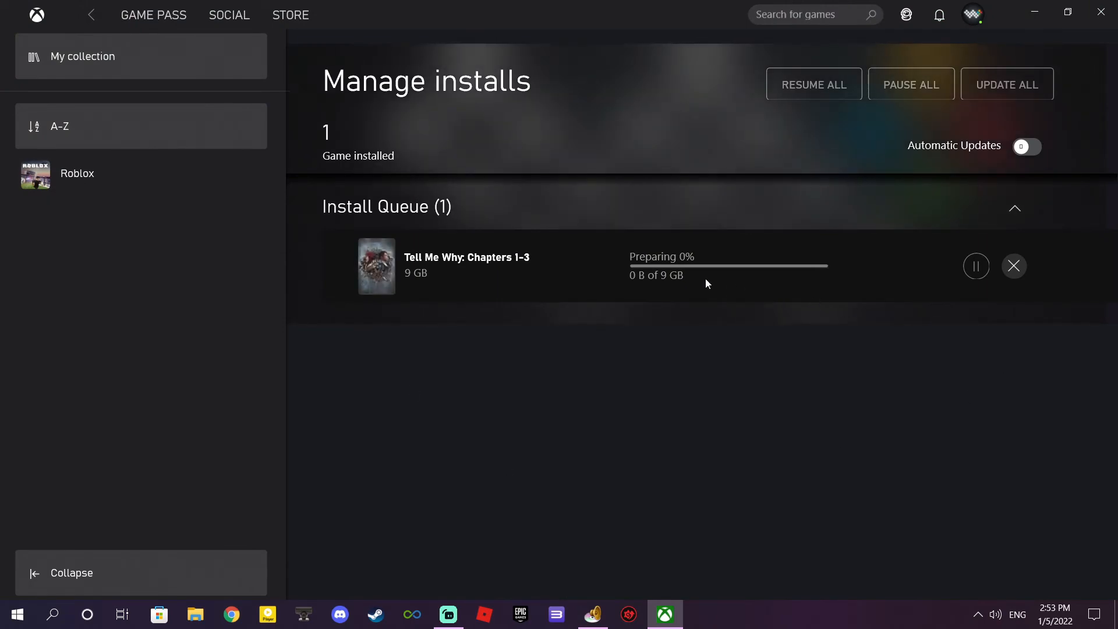
mouse_move(629, 388)
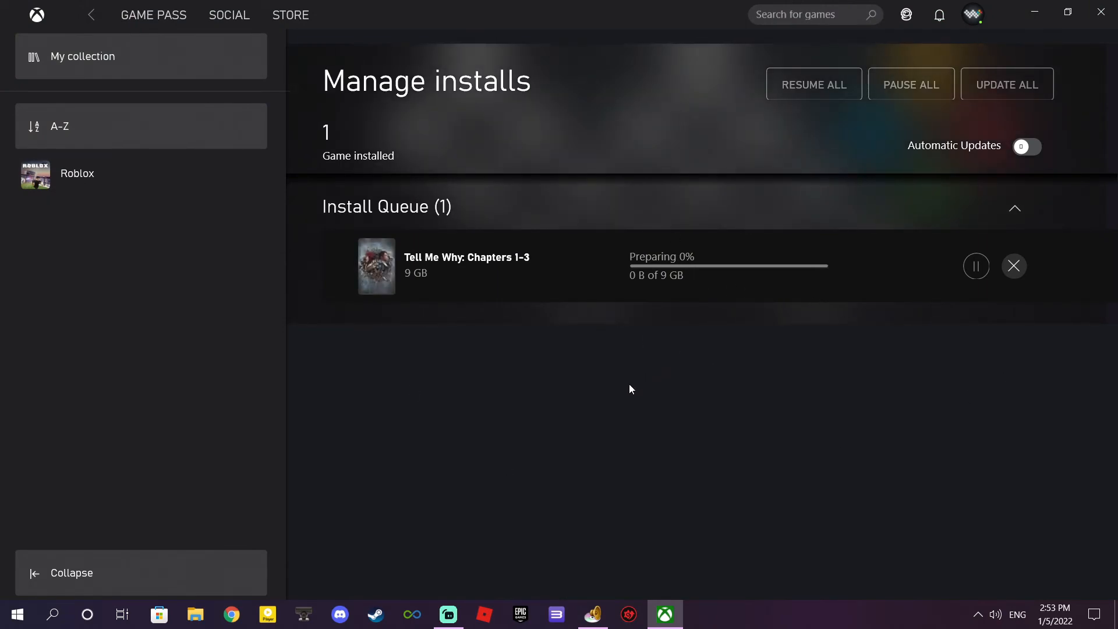
mouse_move(650, 347)
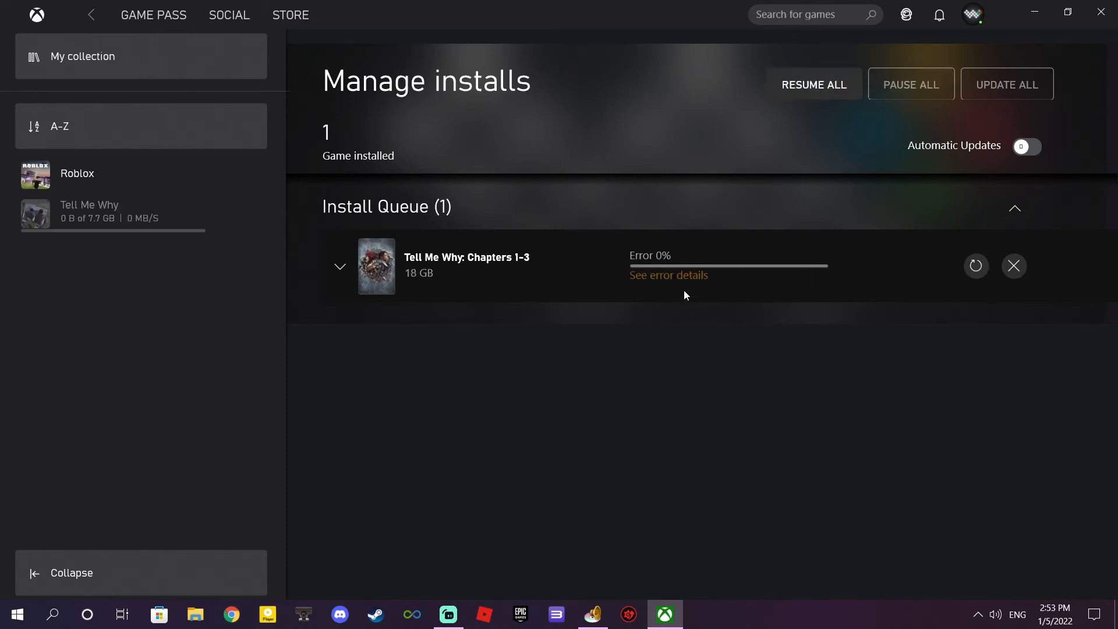
mouse_move(763, 345)
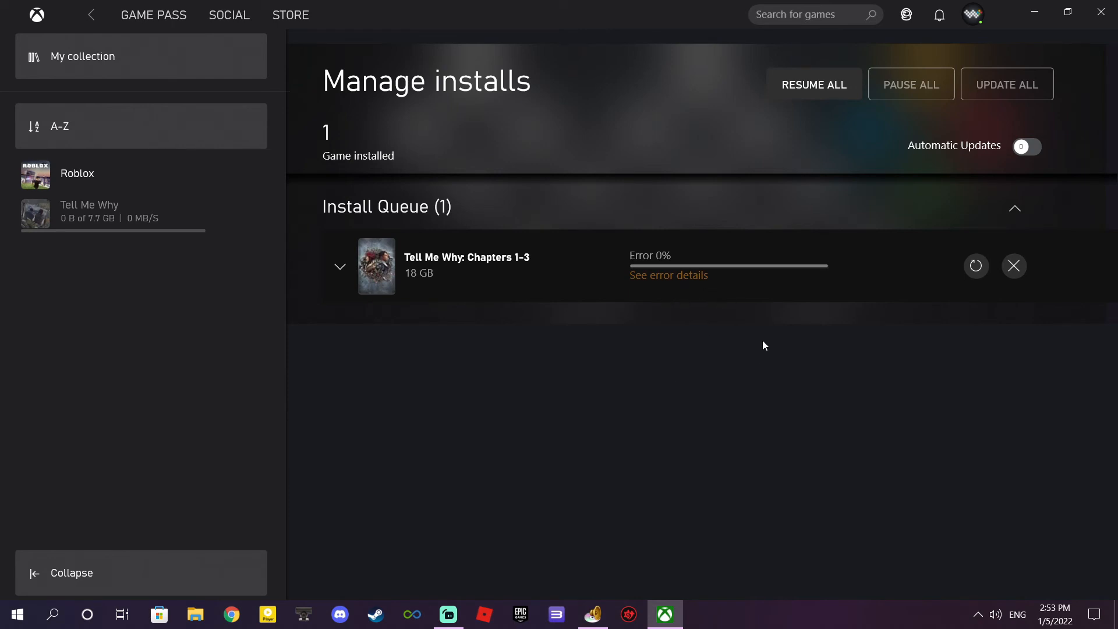
left_click(975, 266)
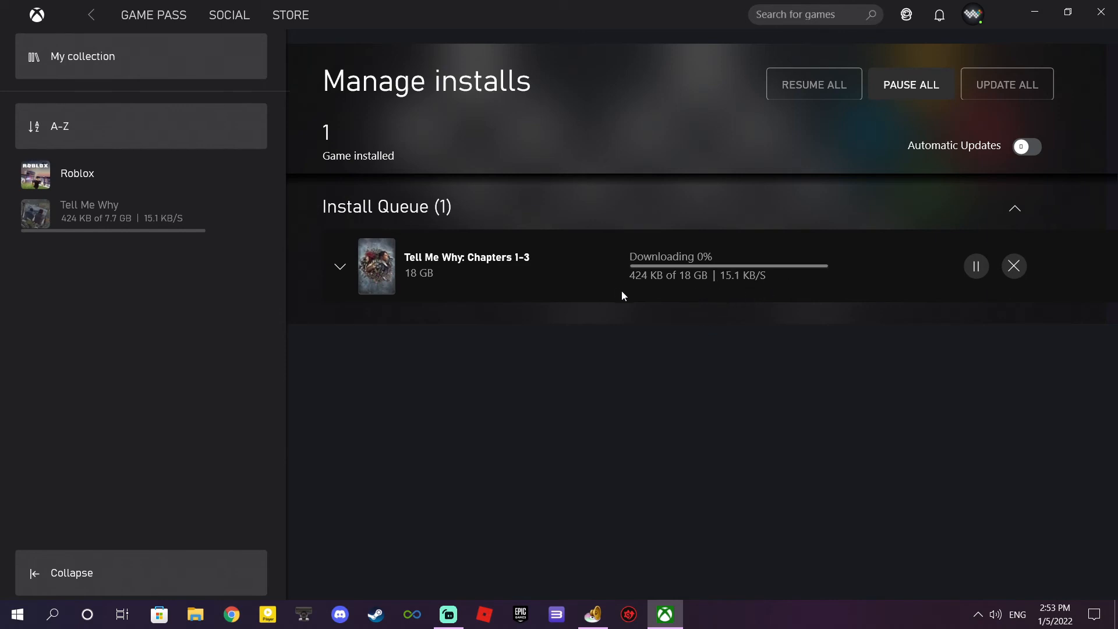
mouse_move(731, 291)
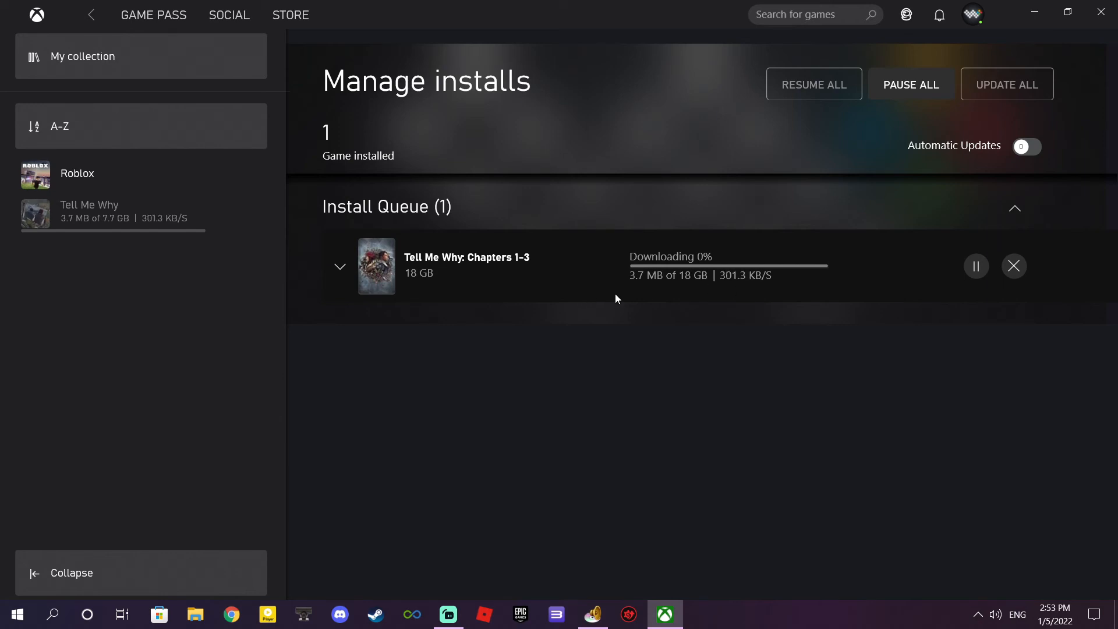
mouse_move(712, 293)
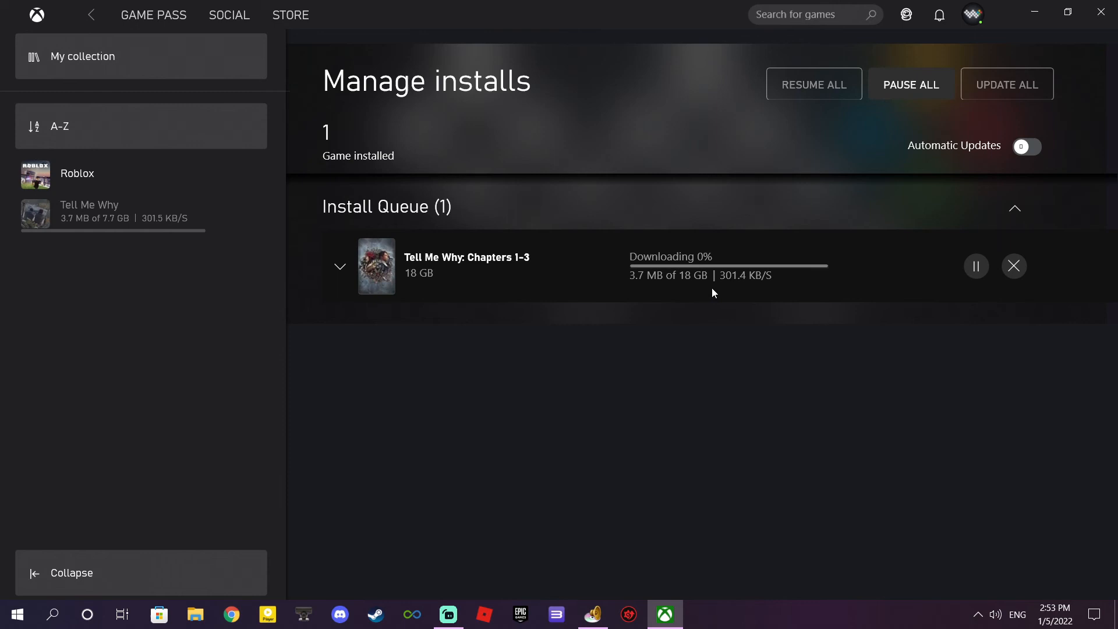
mouse_move(743, 286)
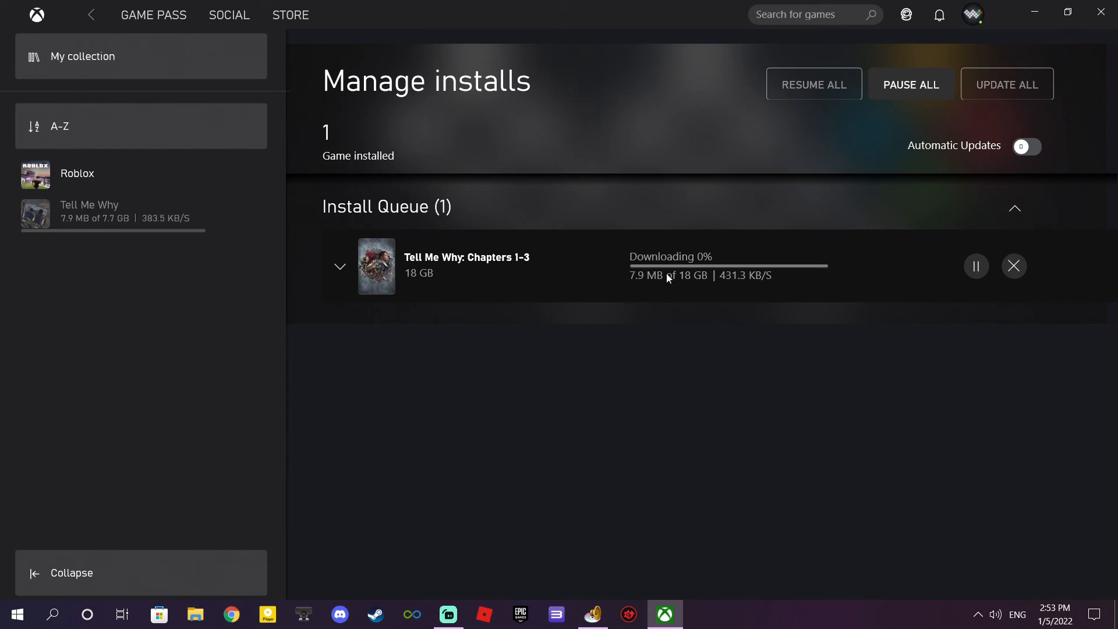
mouse_move(686, 299)
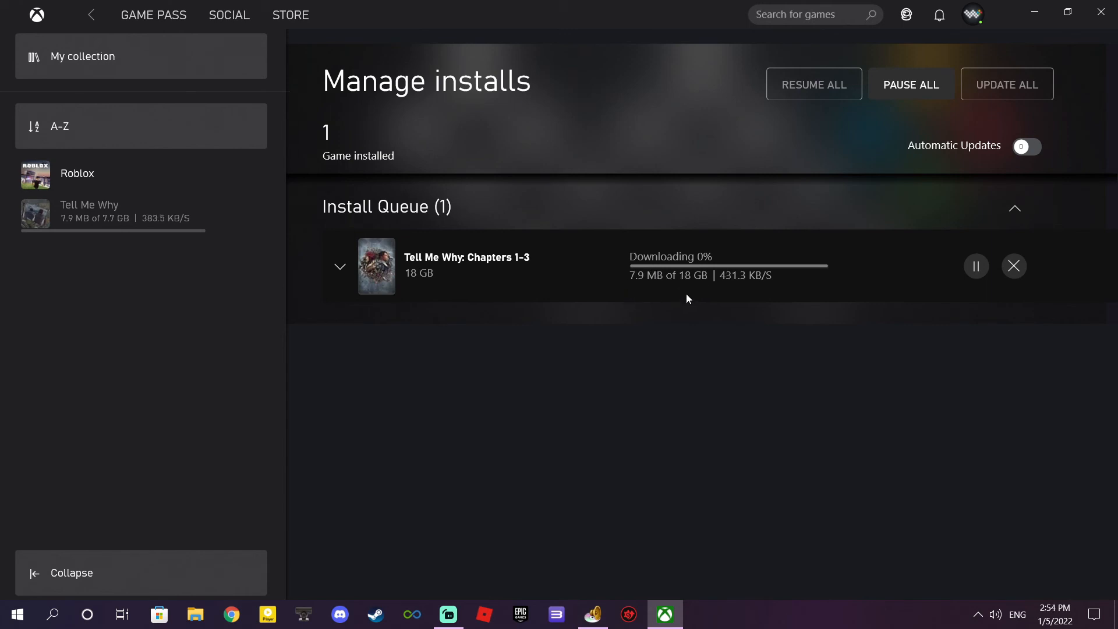
mouse_move(1013, 266)
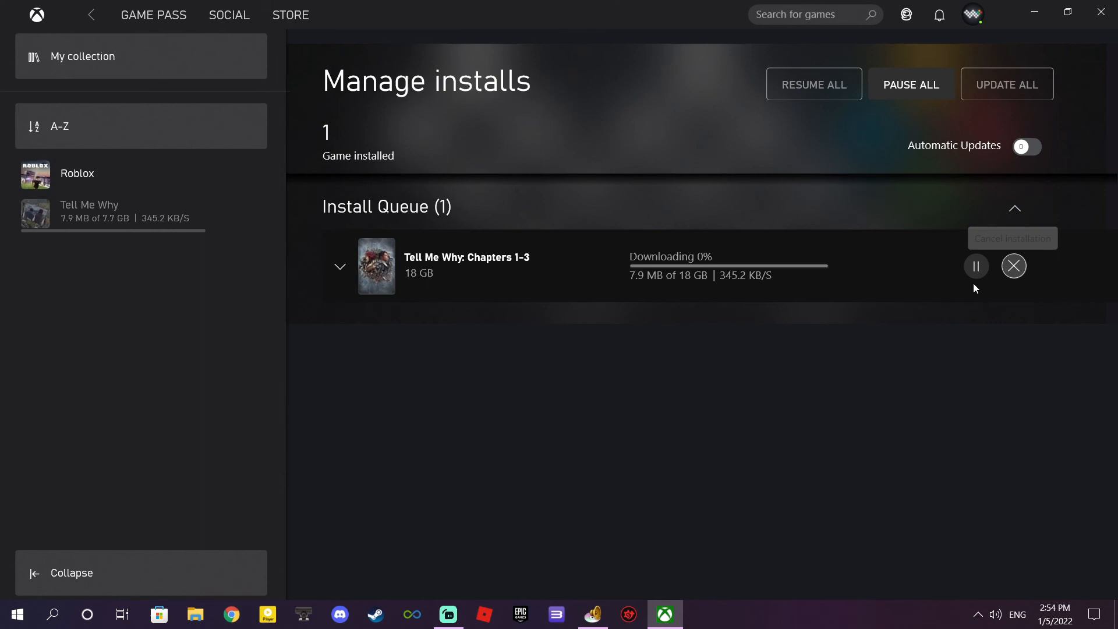
mouse_move(715, 445)
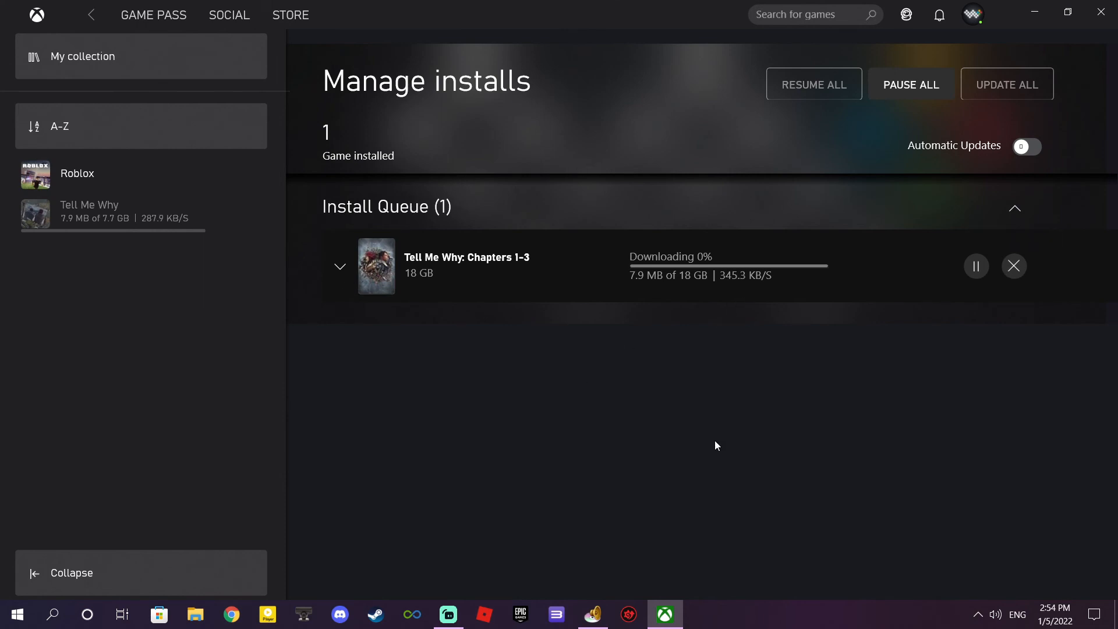
mouse_move(691, 411)
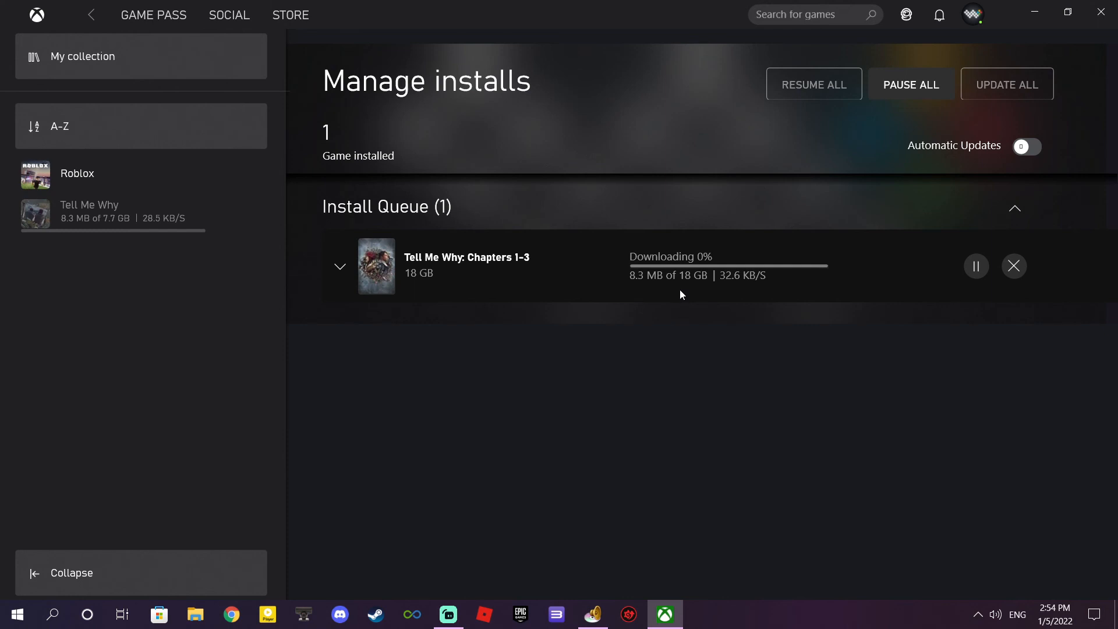
mouse_move(549, 251)
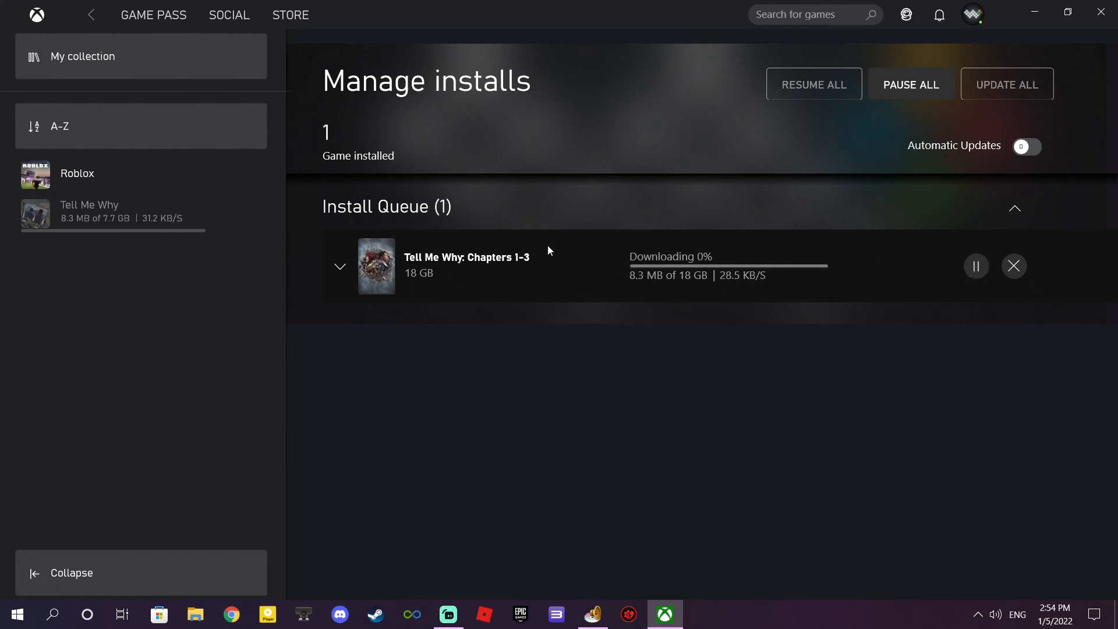
Pause the Tell Me Why download, then cancel and confirm cancelling its installation.
left_click(975, 266)
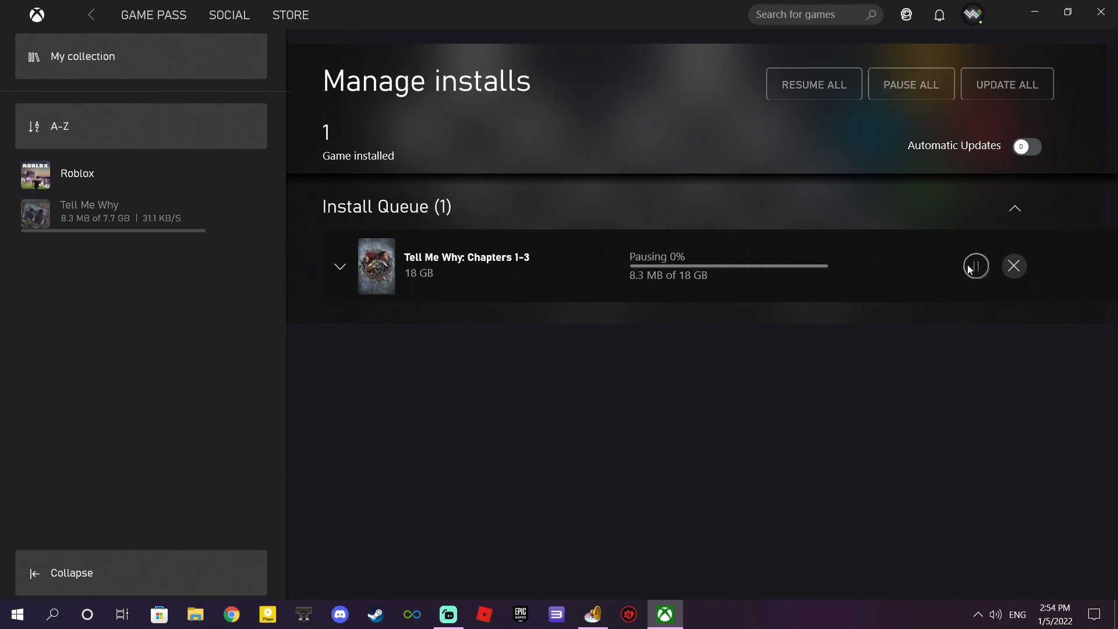
left_click(975, 266)
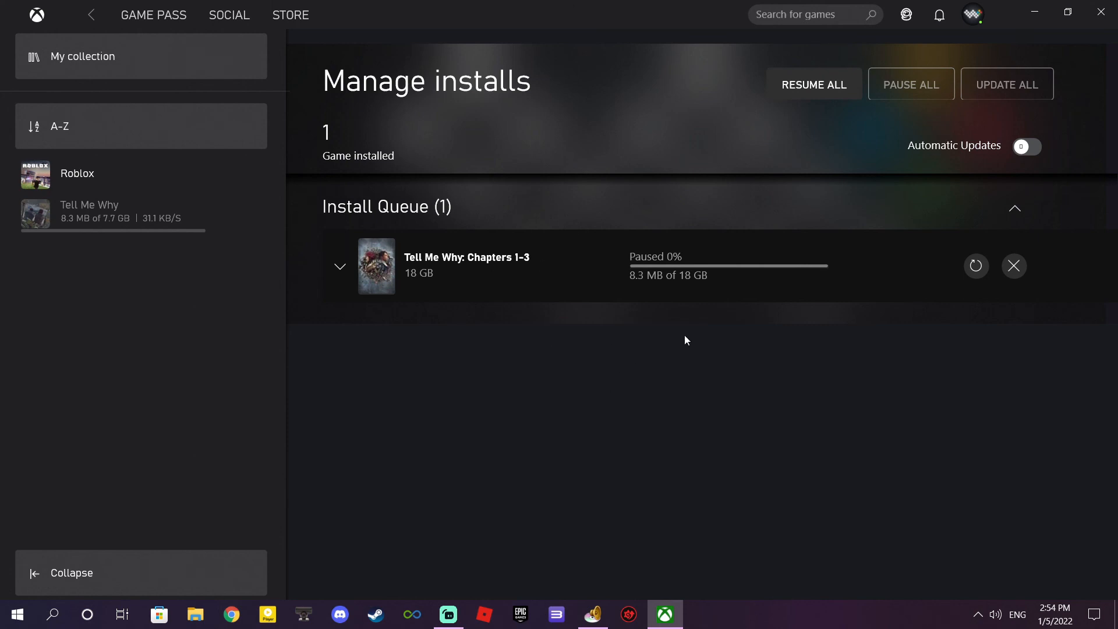
mouse_move(149, 310)
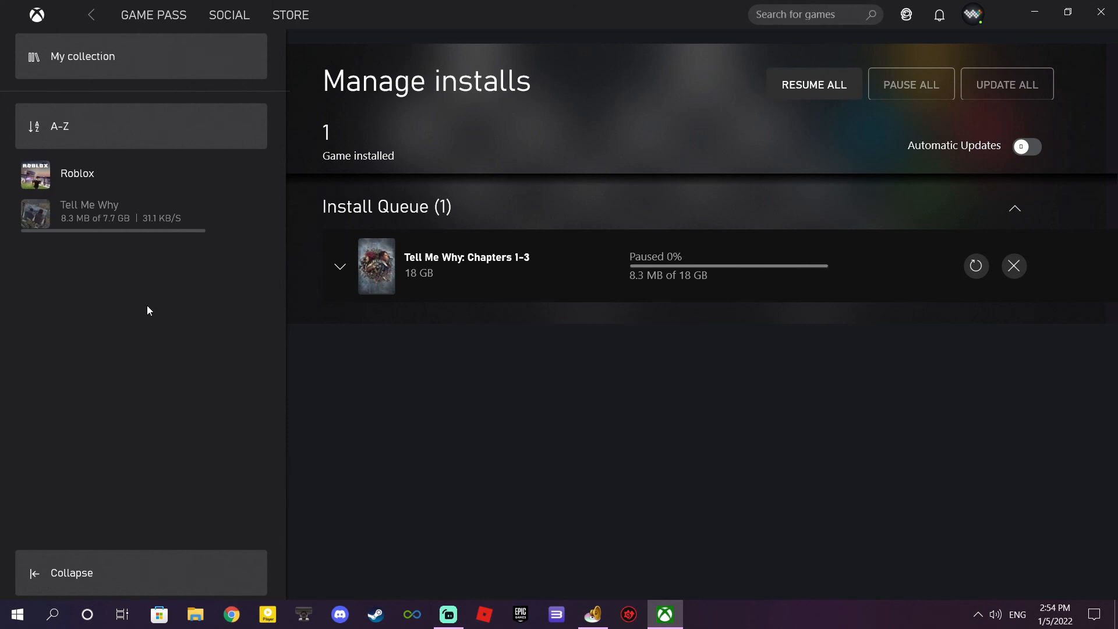
mouse_move(207, 337)
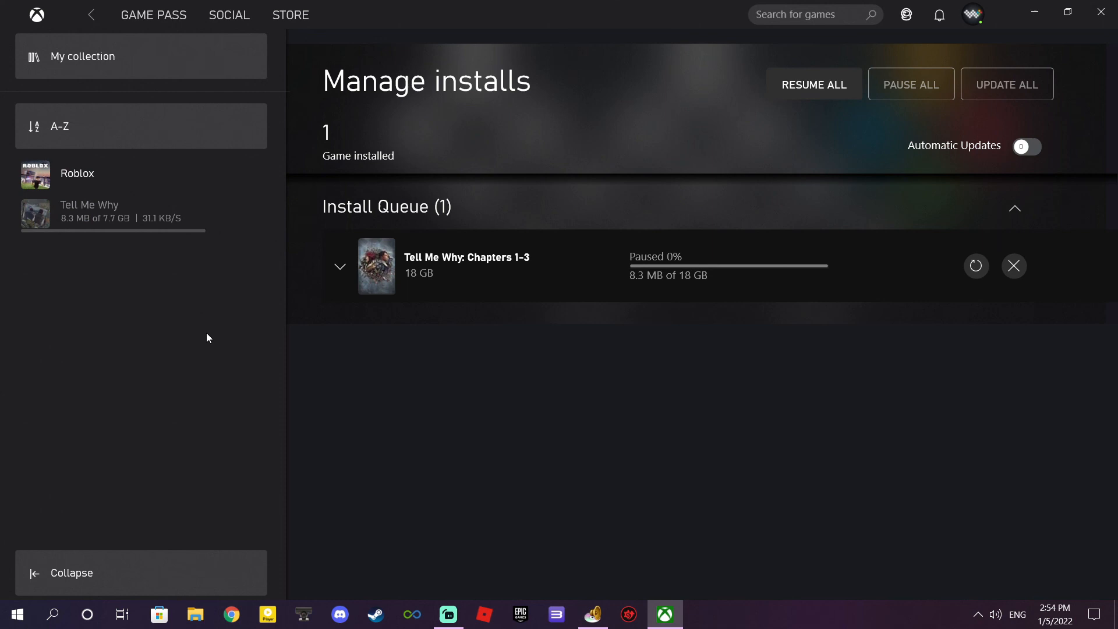
mouse_move(1013, 266)
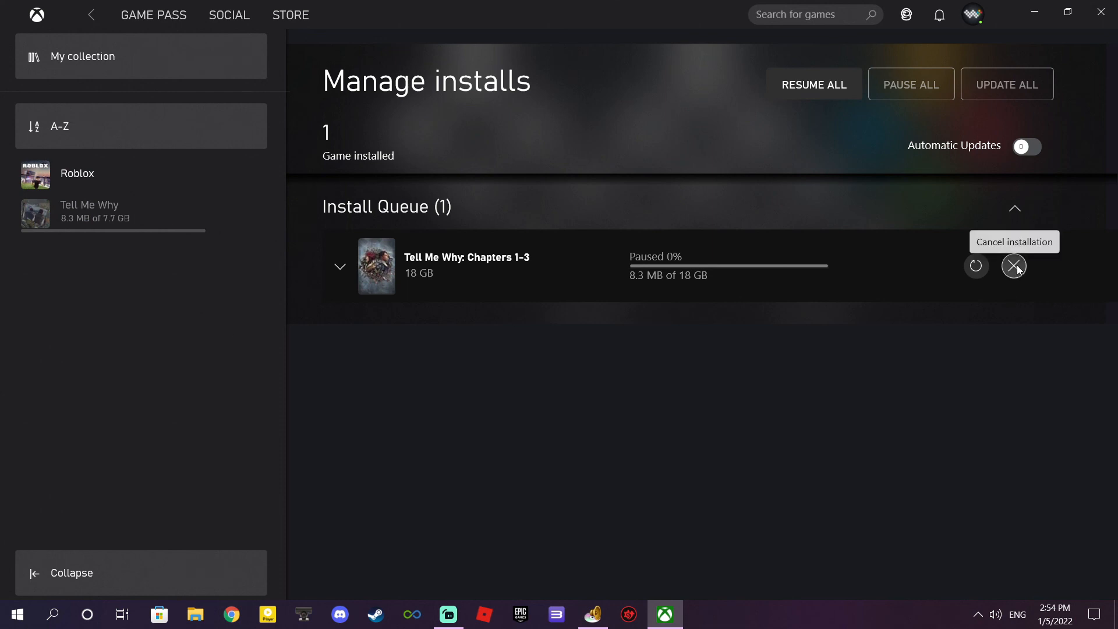
mouse_move(709, 298)
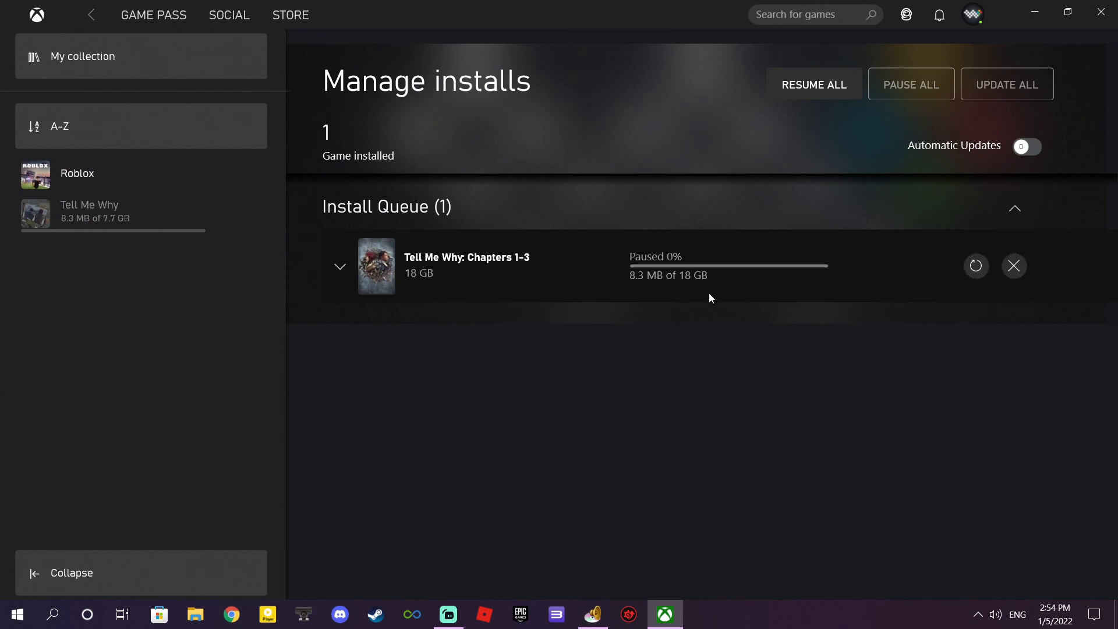
mouse_move(1045, 353)
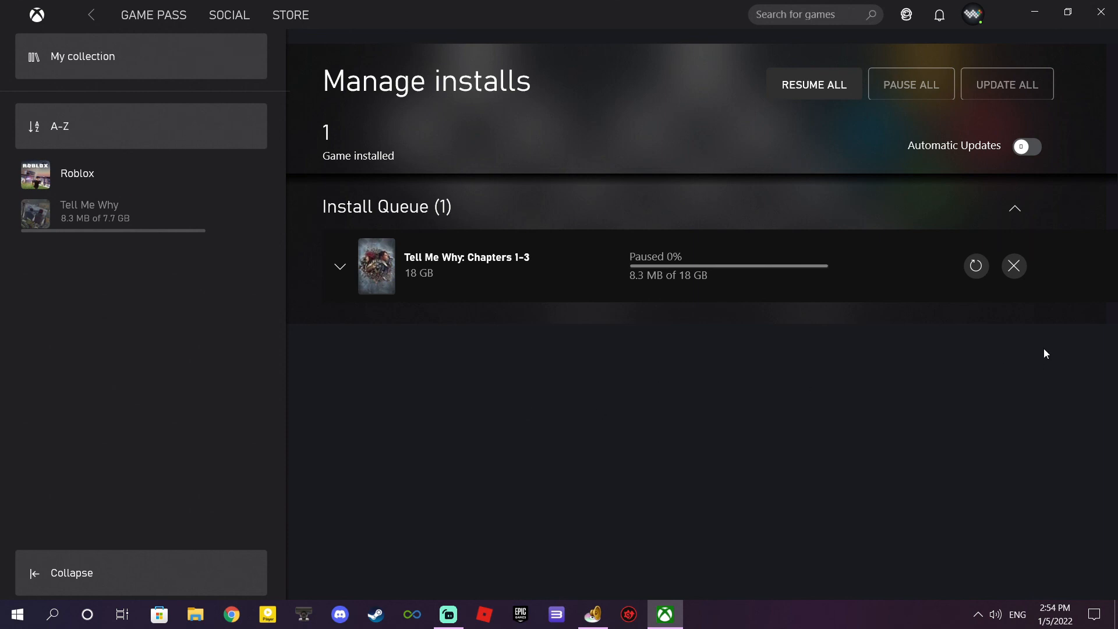
left_click(1013, 266)
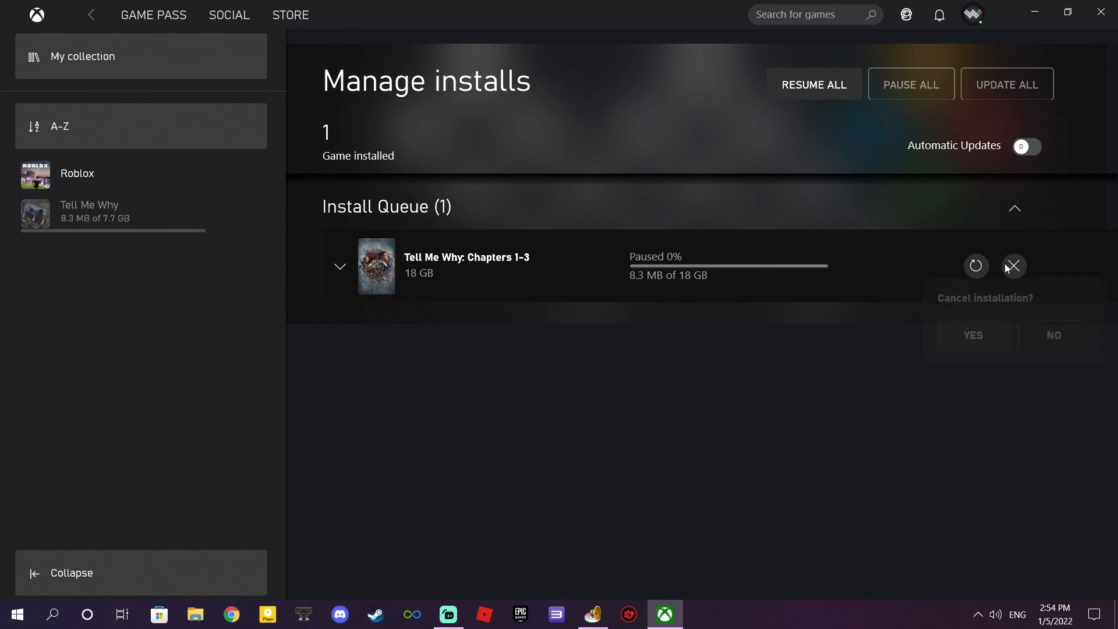
left_click(971, 335)
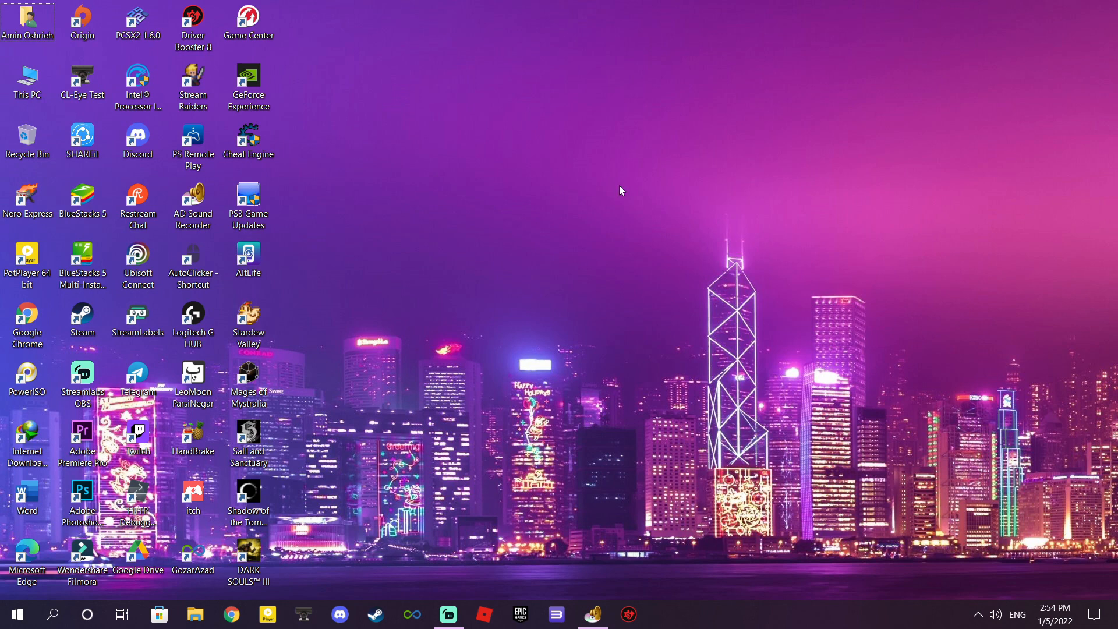
mouse_move(608, 135)
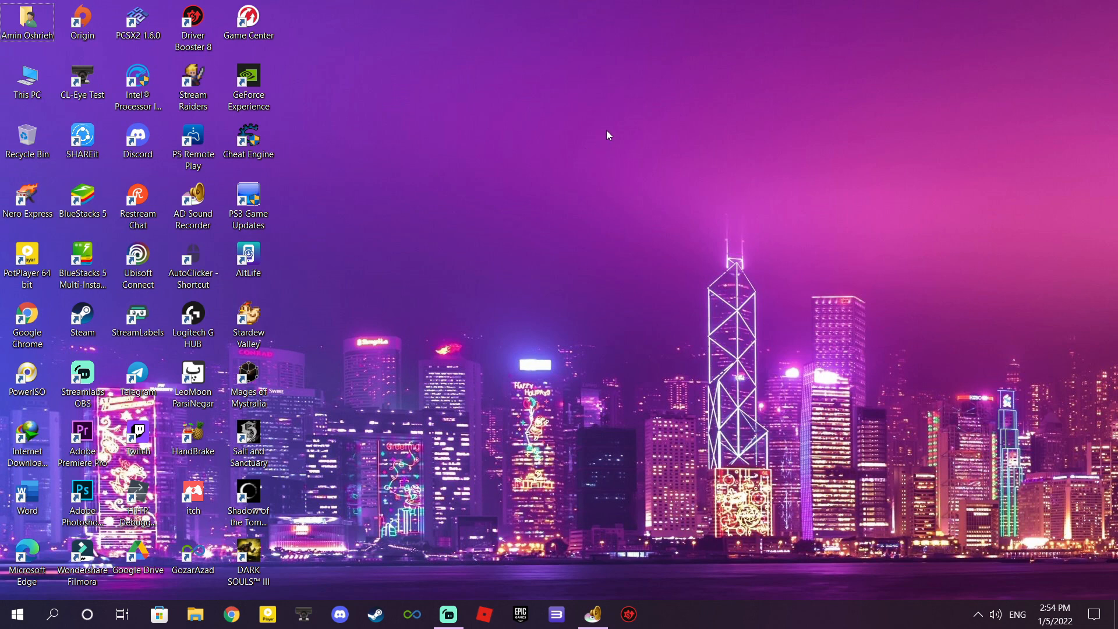
mouse_move(597, 139)
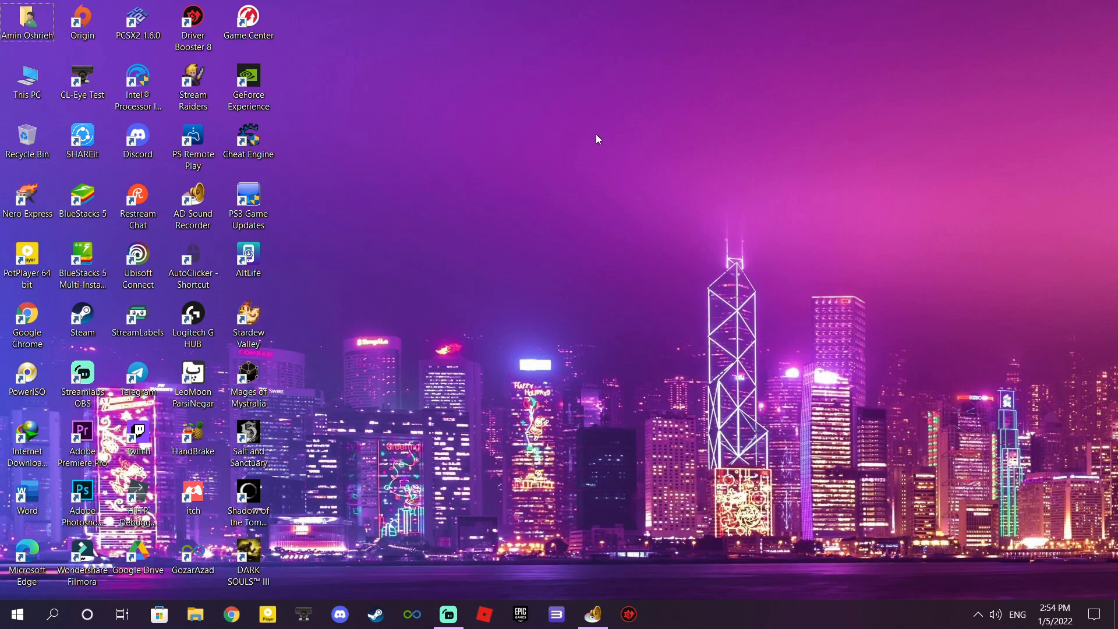
mouse_move(610, 152)
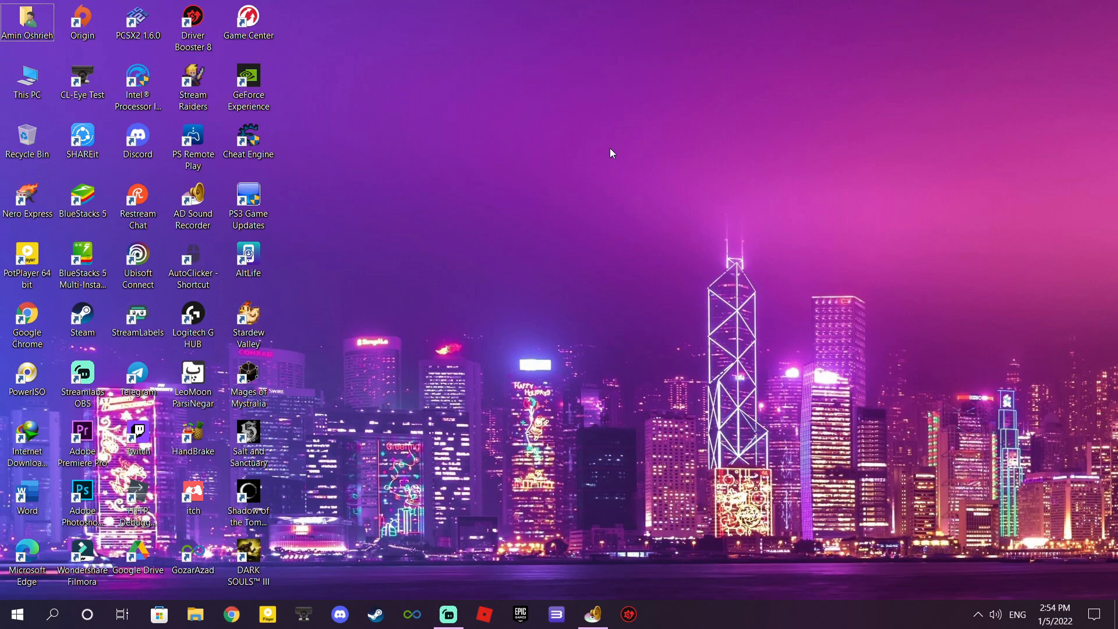
mouse_move(611, 160)
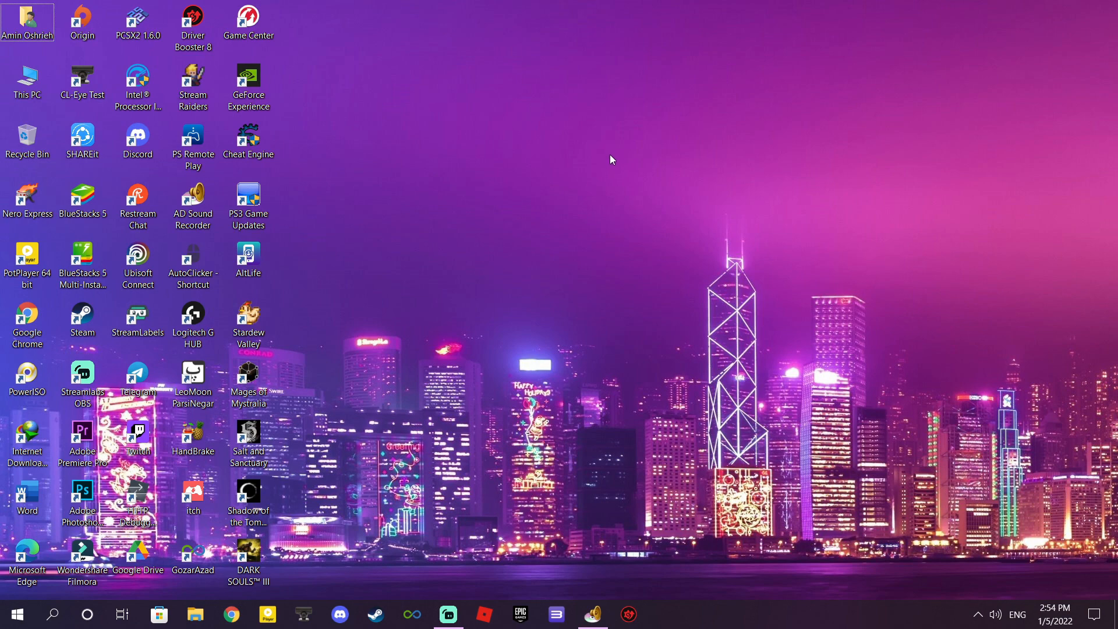